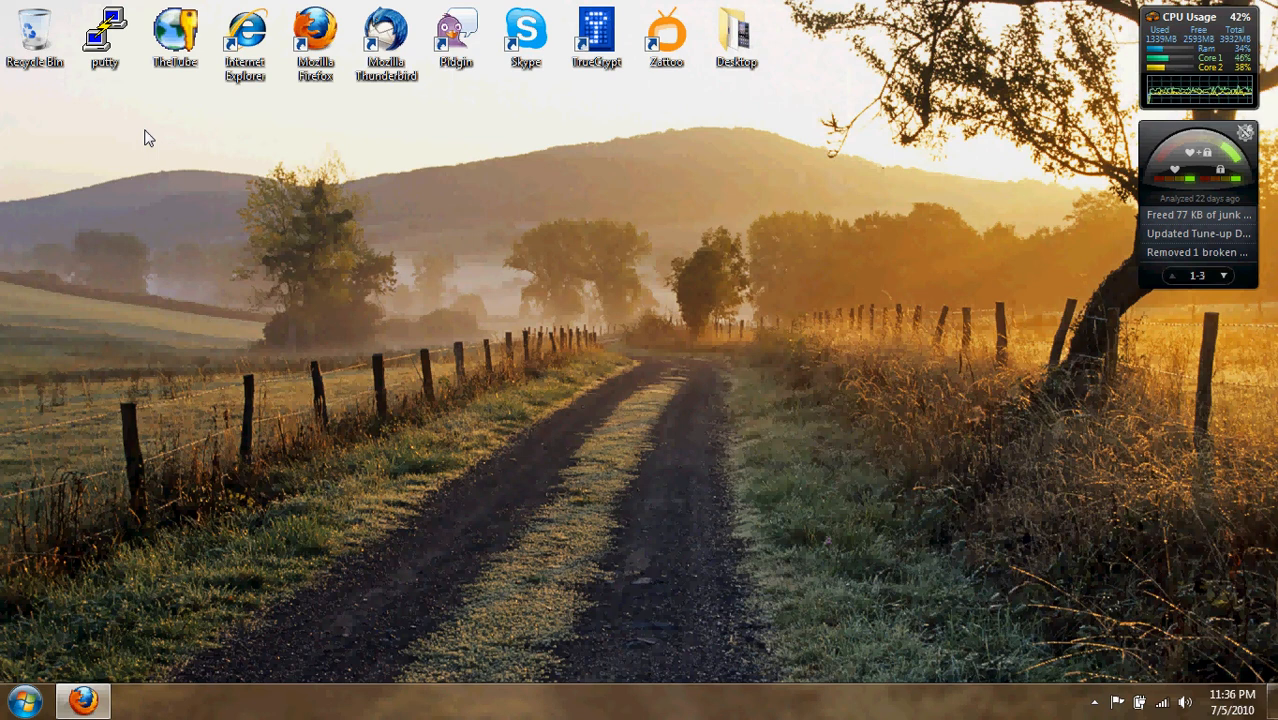
{"action": "mouse_move", "coordinate": [136, 124]}
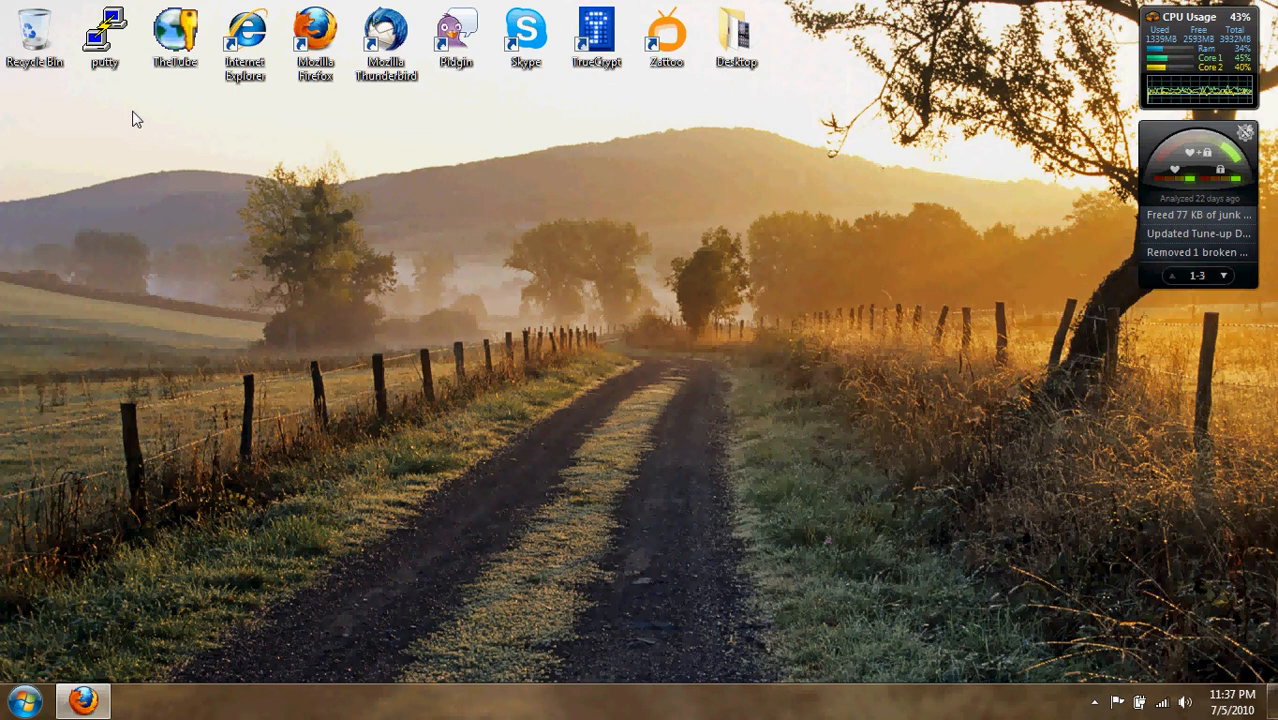
{"action": "mouse_move", "coordinate": [152, 132]}
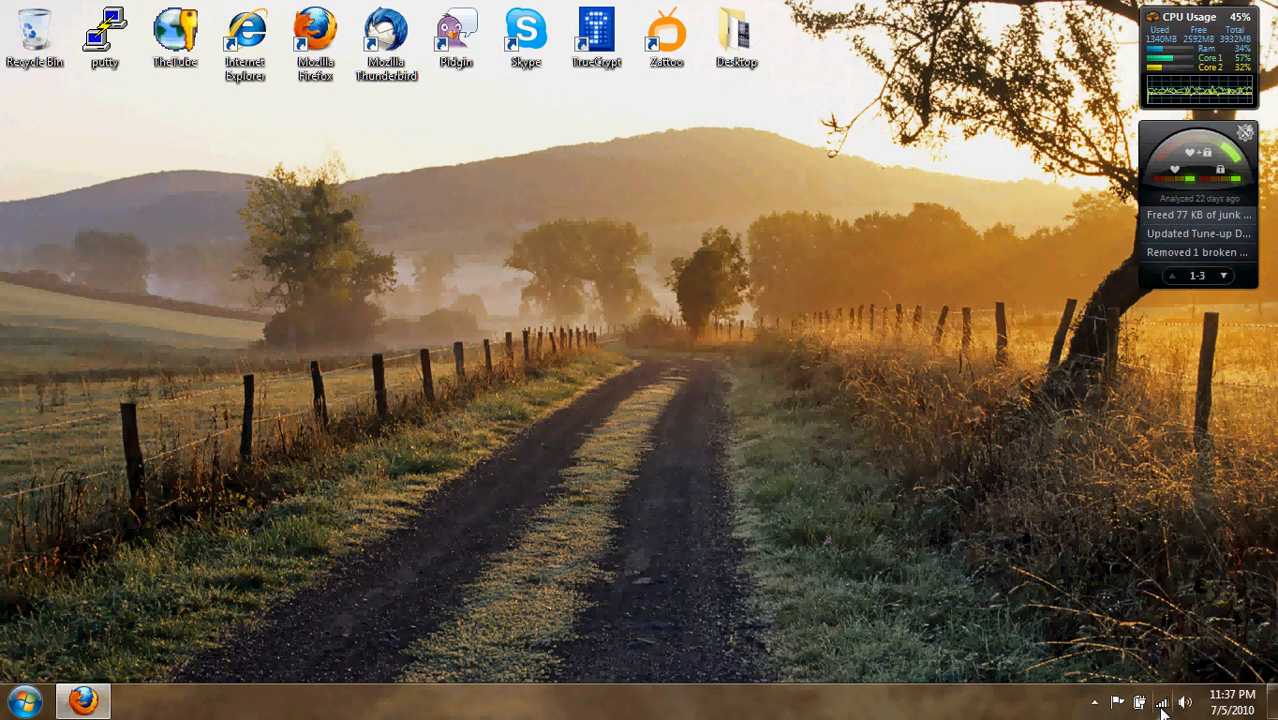
Step: Reach the Network and Sharing Center from the system tray network icon
{"action": "left_click", "coordinate": [1162, 702]}
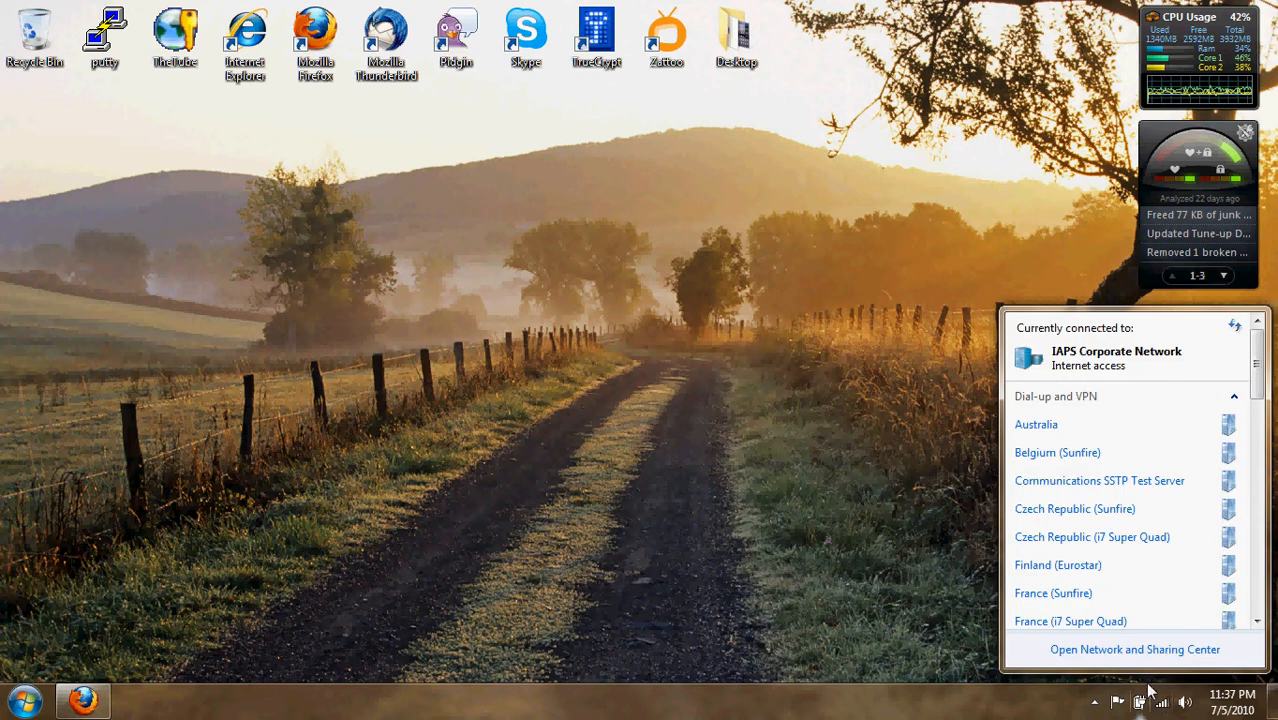
{"action": "left_click", "coordinate": [1138, 702]}
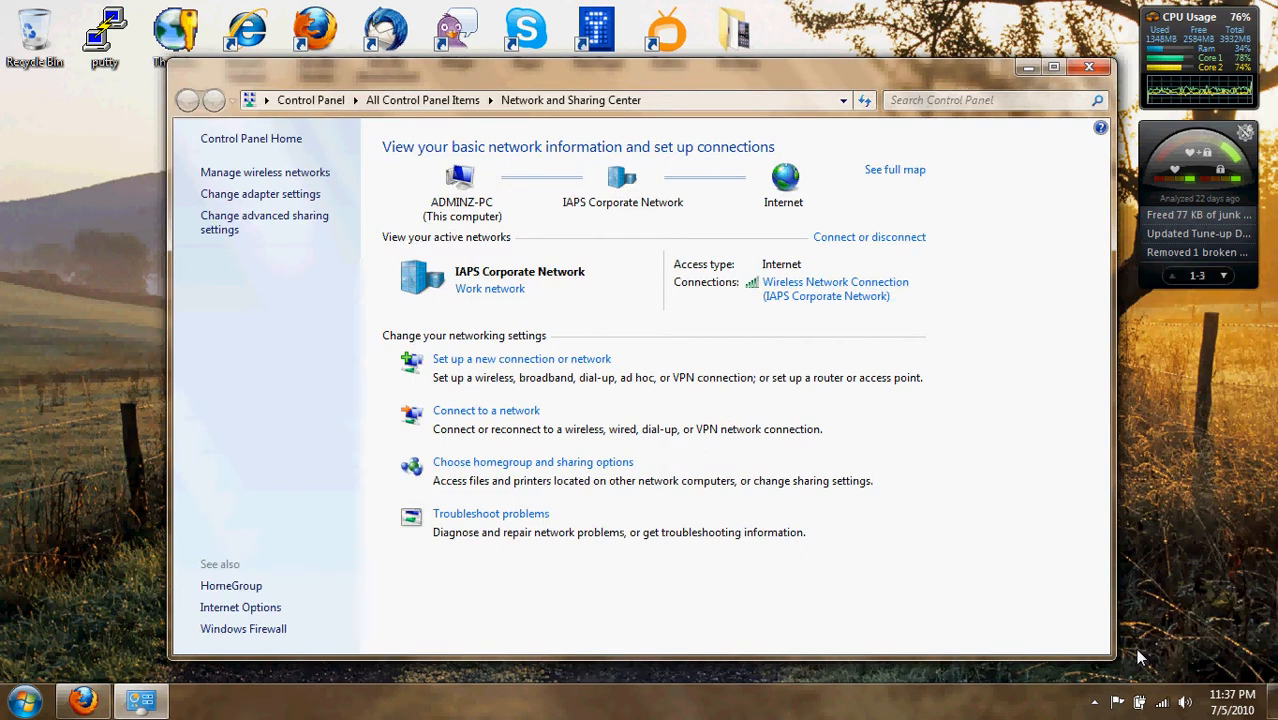
{"action": "mouse_move", "coordinate": [772, 244]}
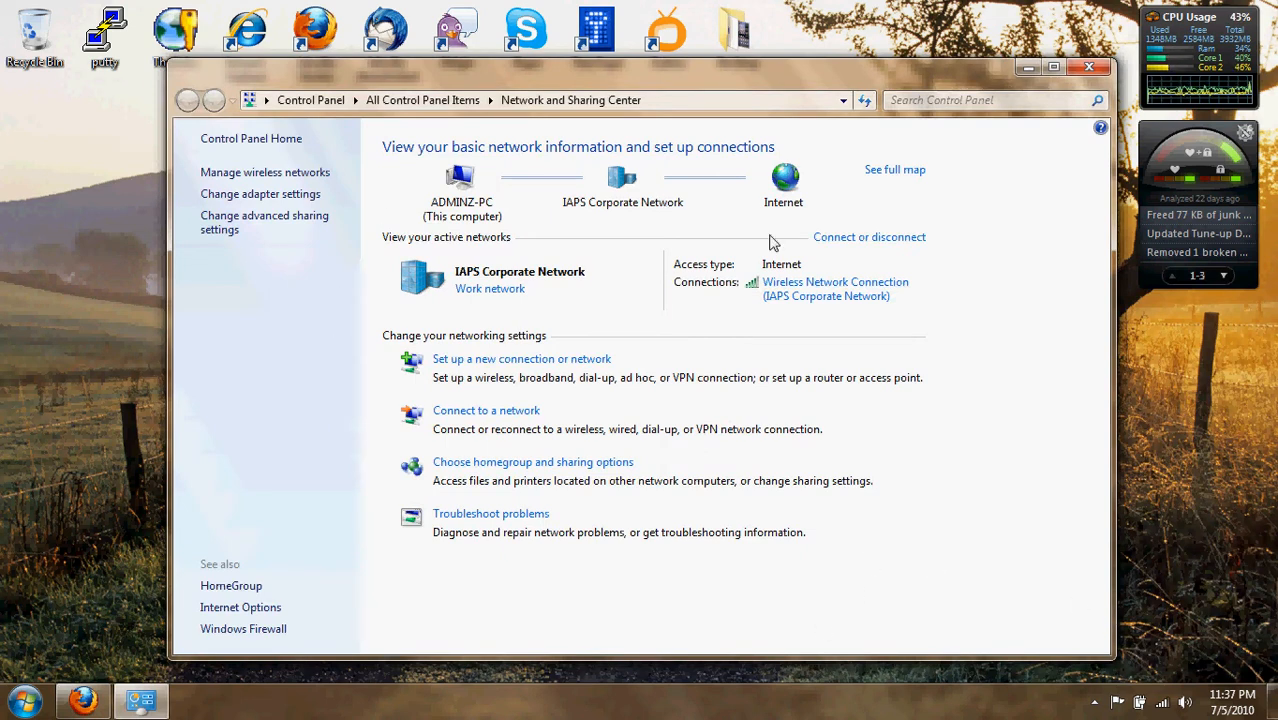
{"action": "mouse_move", "coordinate": [696, 370]}
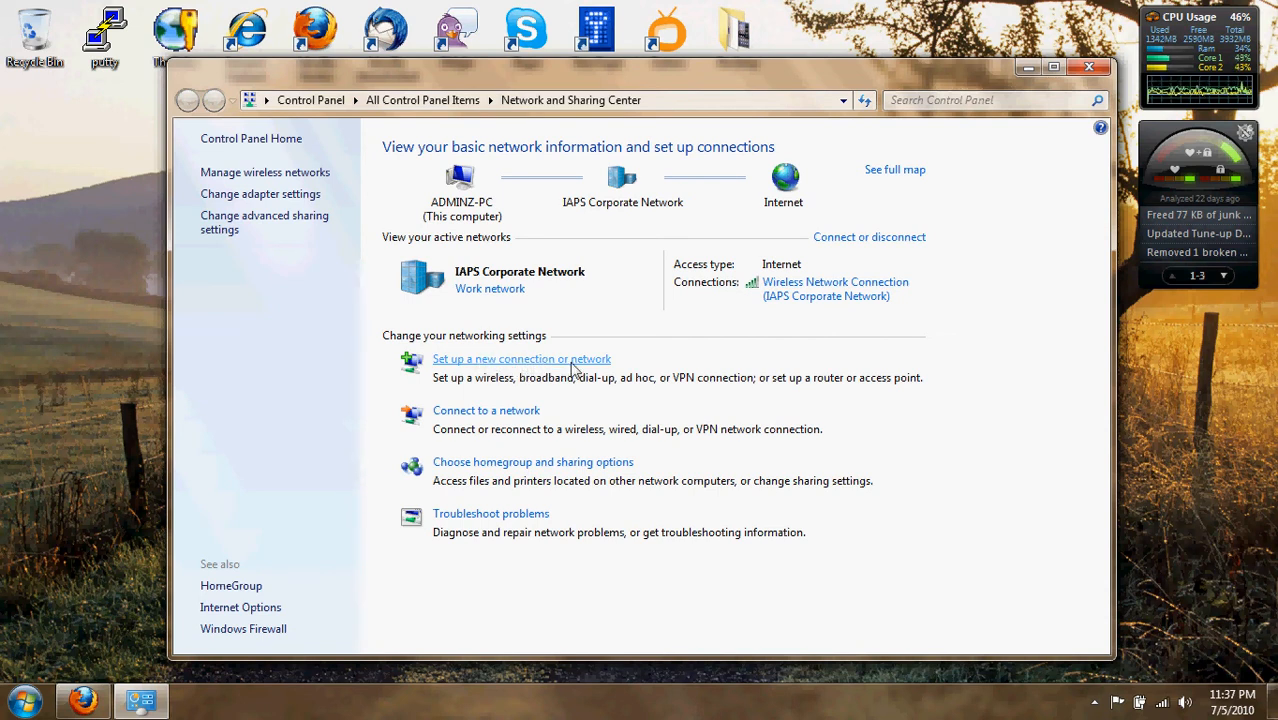
Step: Start a new connection setup and choose Connect to a workplace
{"action": "left_click", "coordinate": [520, 358]}
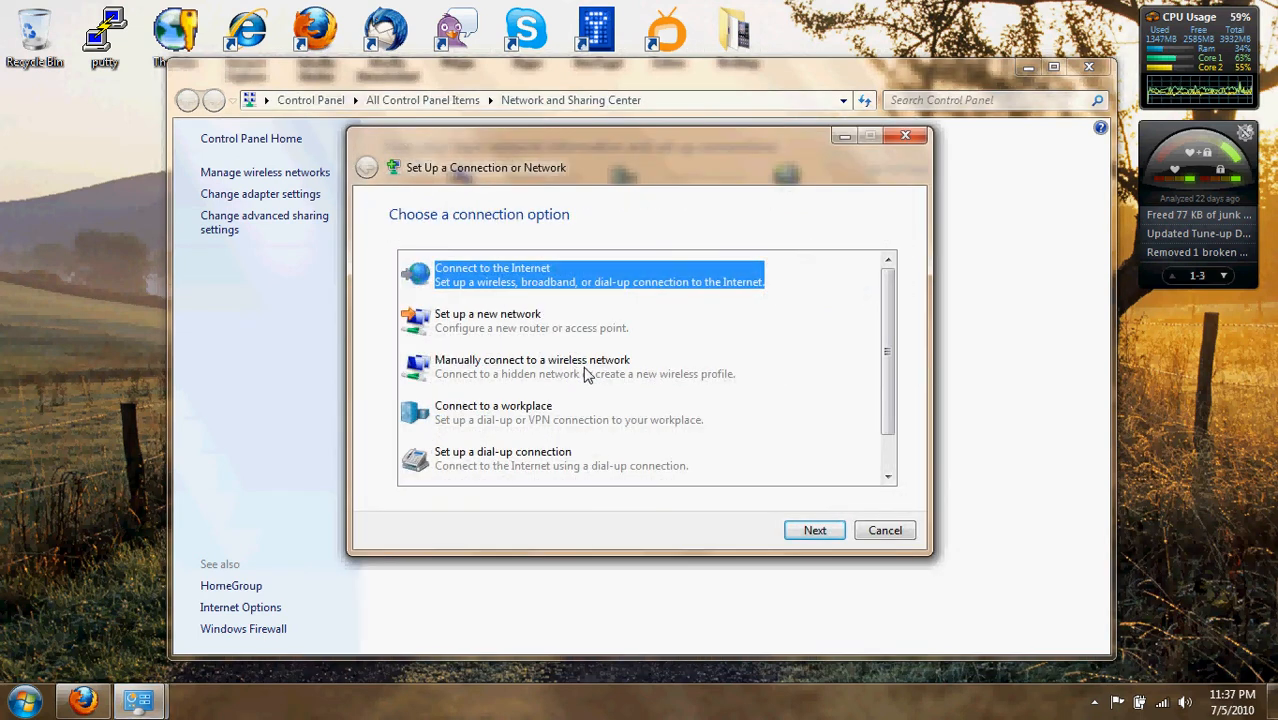
{"action": "mouse_move", "coordinate": [650, 328]}
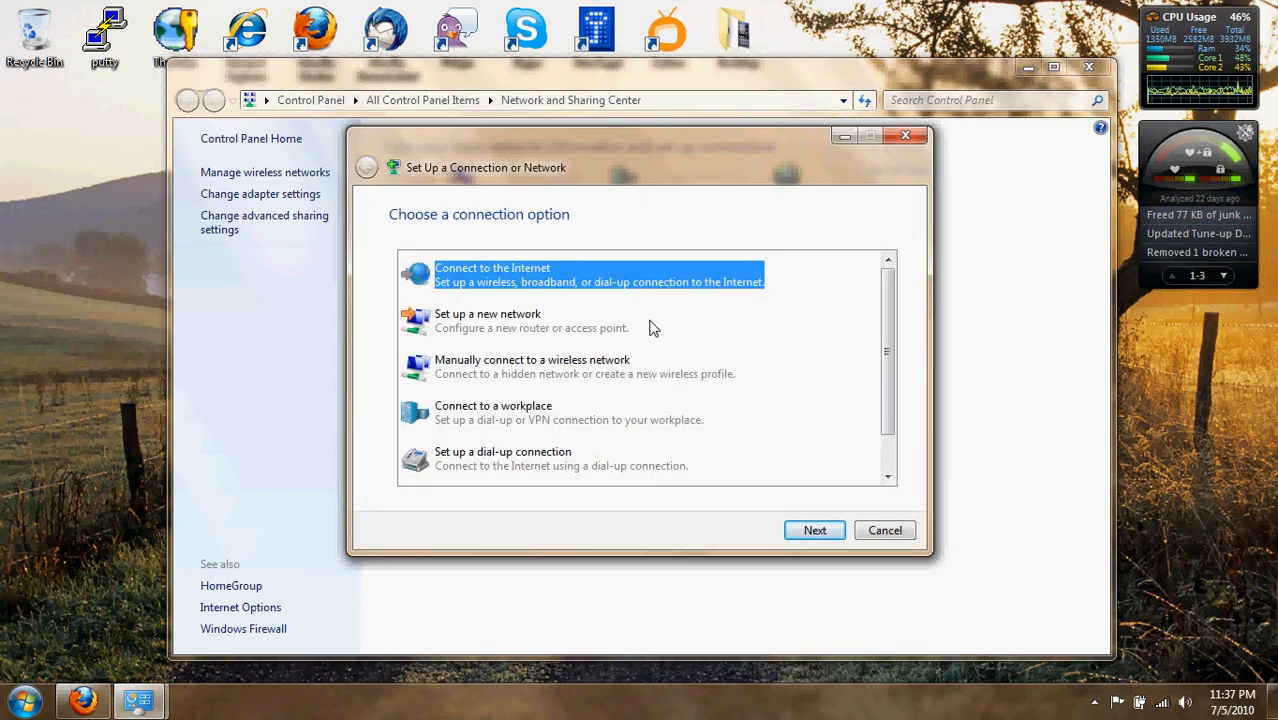
{"action": "mouse_move", "coordinate": [476, 414]}
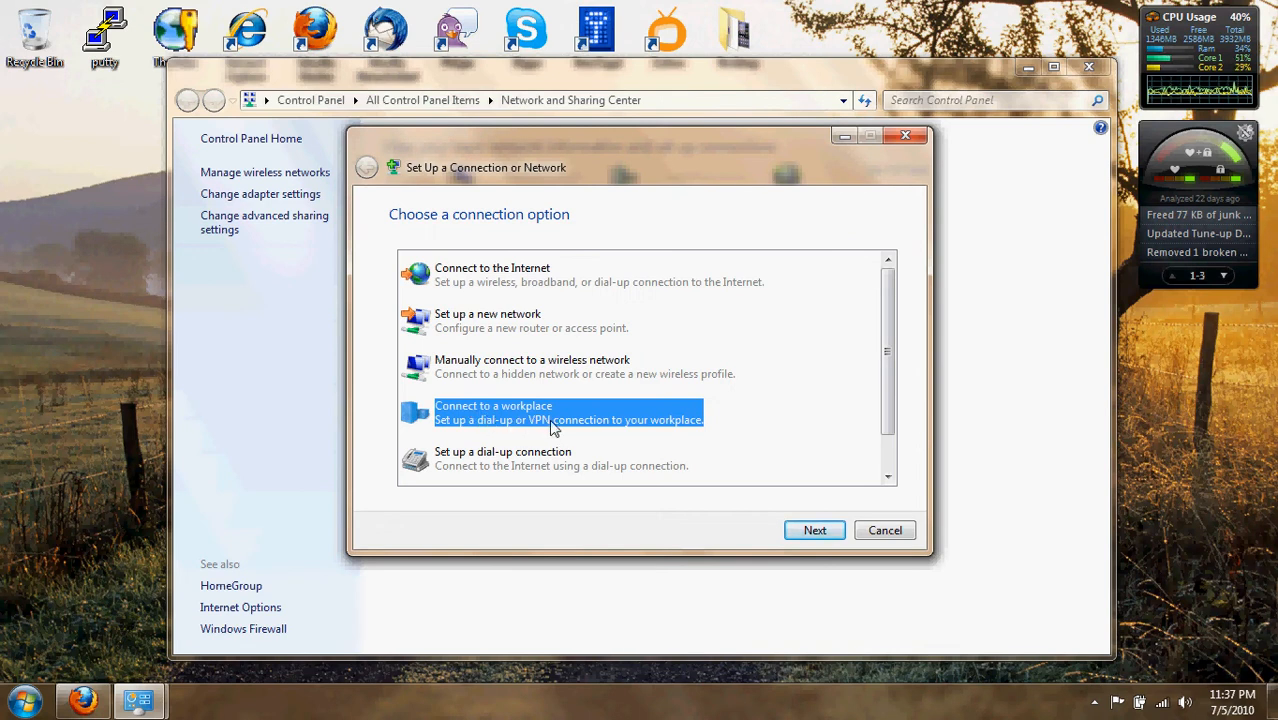
{"action": "mouse_move", "coordinate": [636, 428]}
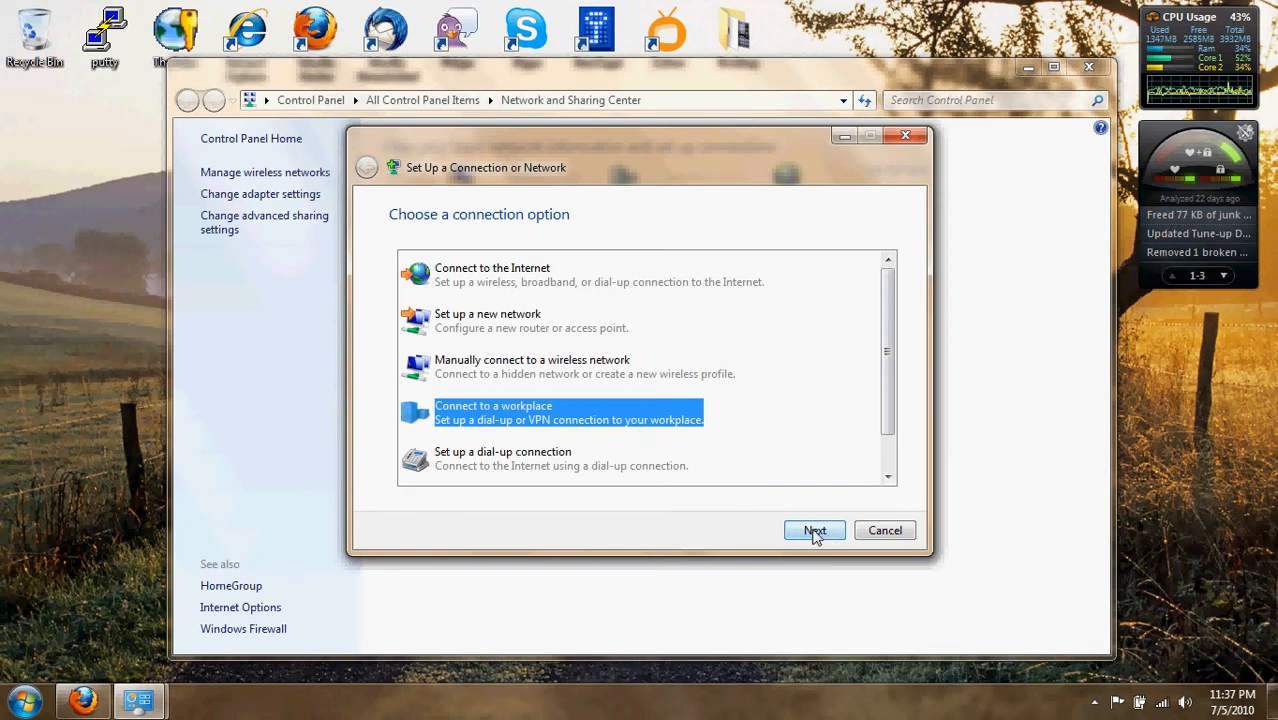
{"action": "left_click", "coordinate": [814, 530]}
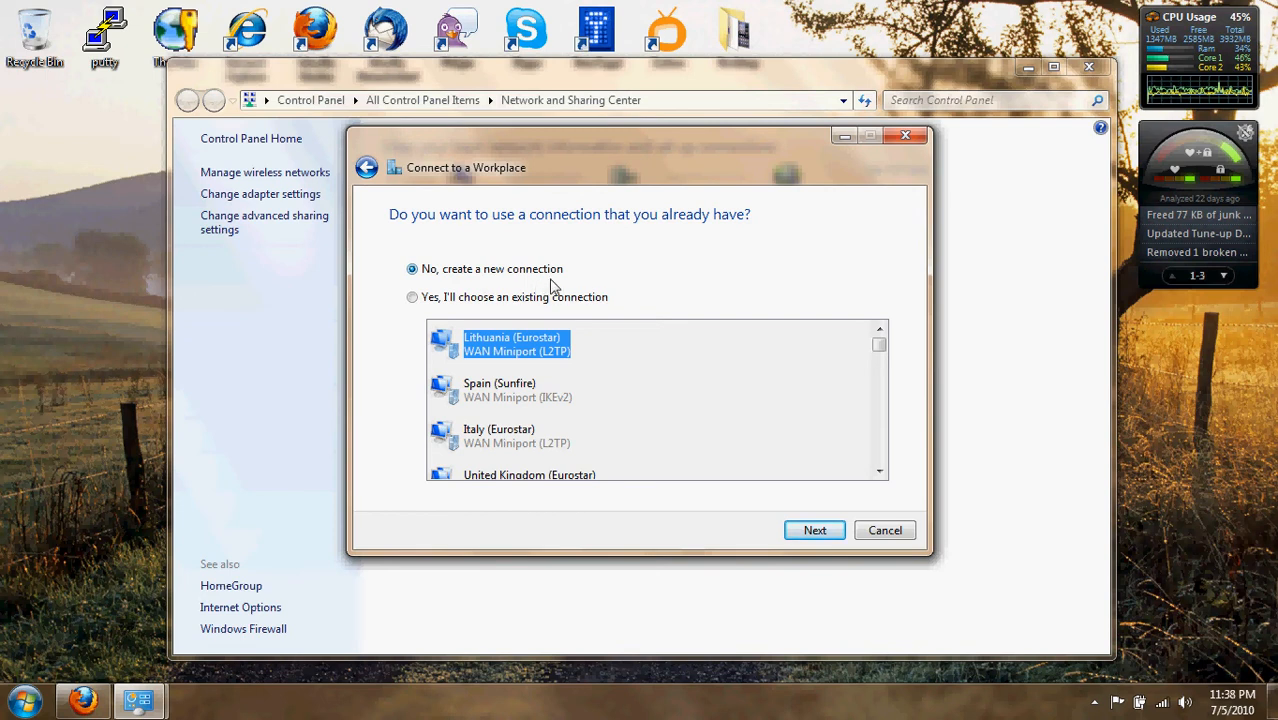
{"action": "mouse_move", "coordinate": [472, 274]}
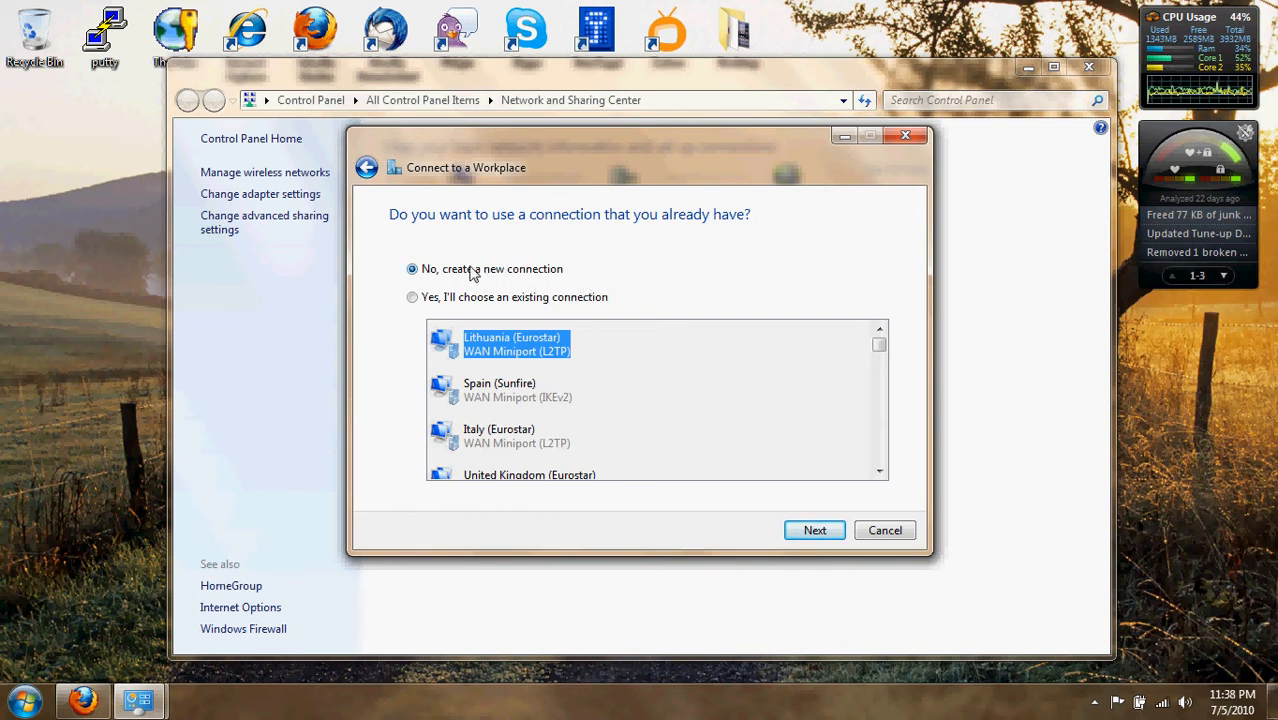
{"action": "mouse_move", "coordinate": [644, 302]}
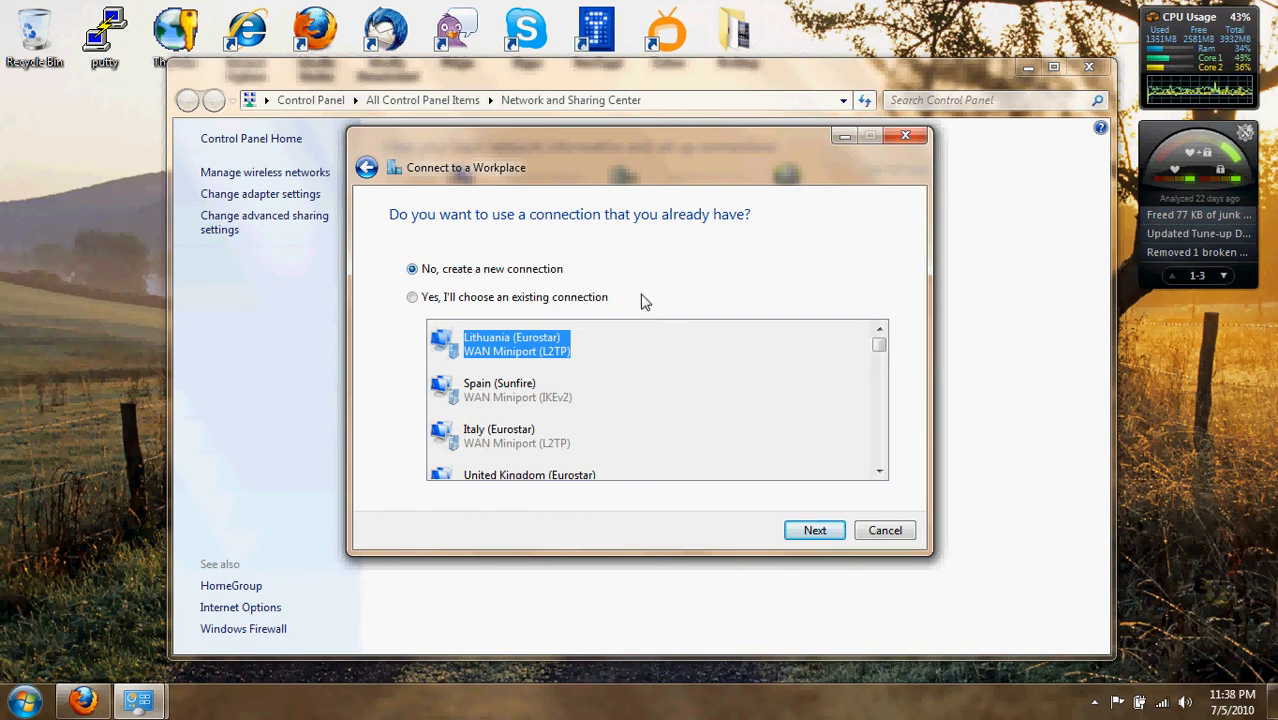
Step: Continue with 'No, create a new connection' to reach the connection method choice
{"action": "left_click", "coordinate": [814, 530]}
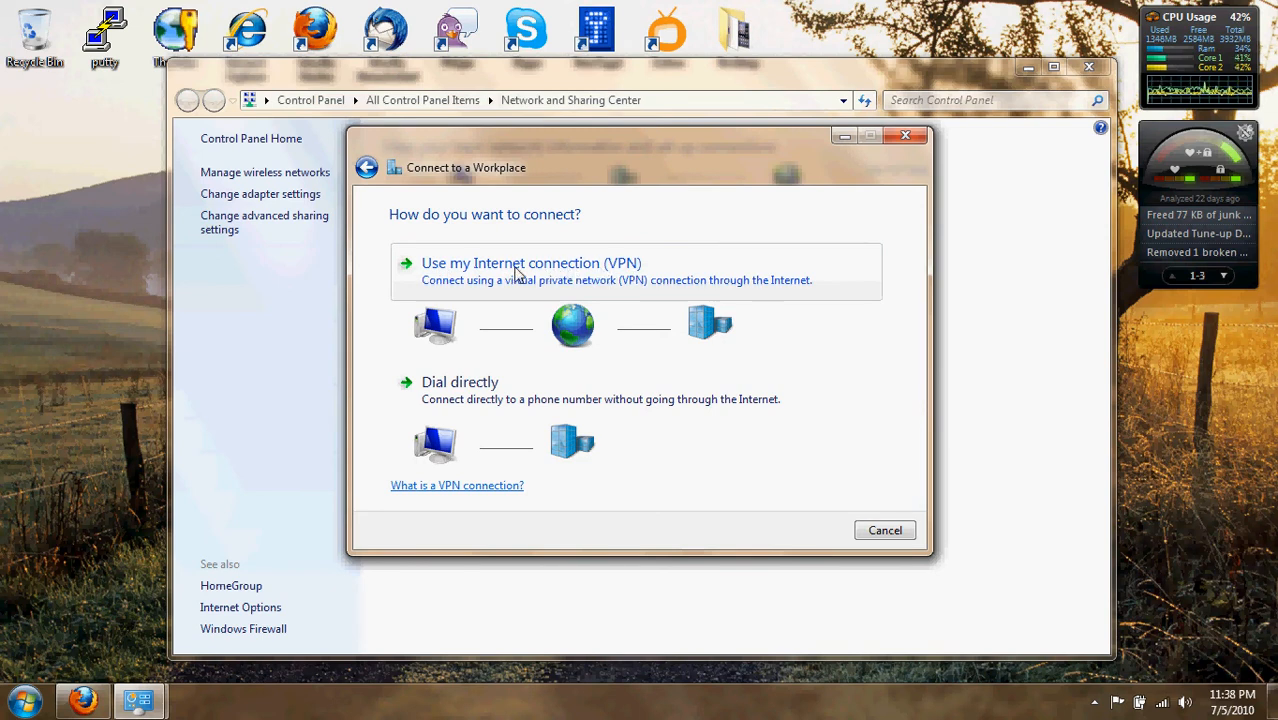
{"action": "mouse_move", "coordinate": [432, 398]}
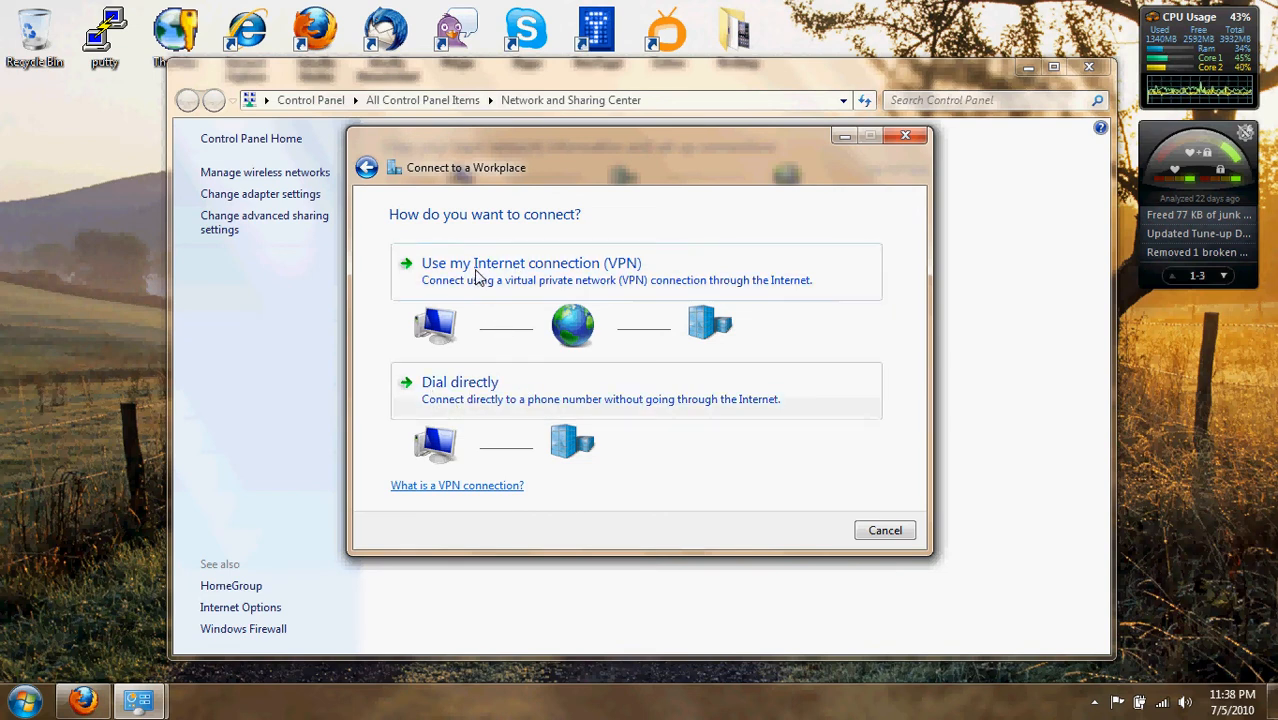
Step: Choose a VPN over the Internet and enter 127.0.0.1 as the Internet address
{"action": "left_click", "coordinate": [532, 264]}
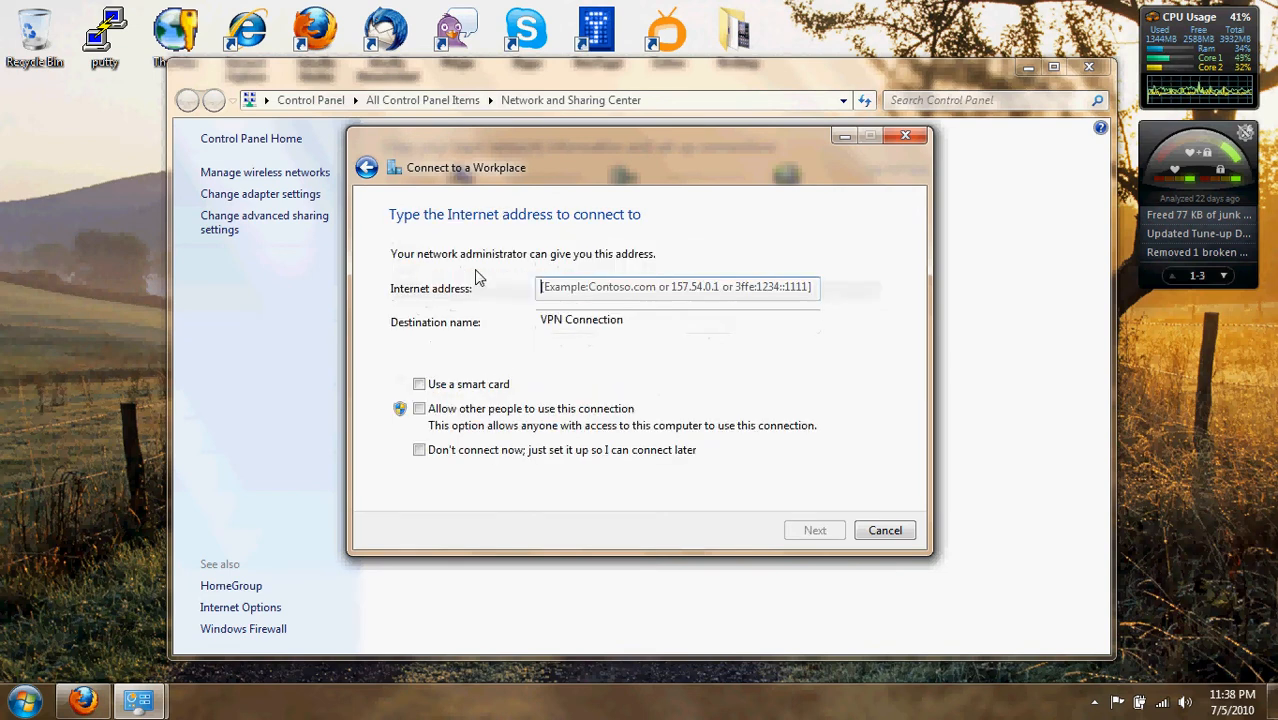
{"action": "left_click", "coordinate": [676, 288]}
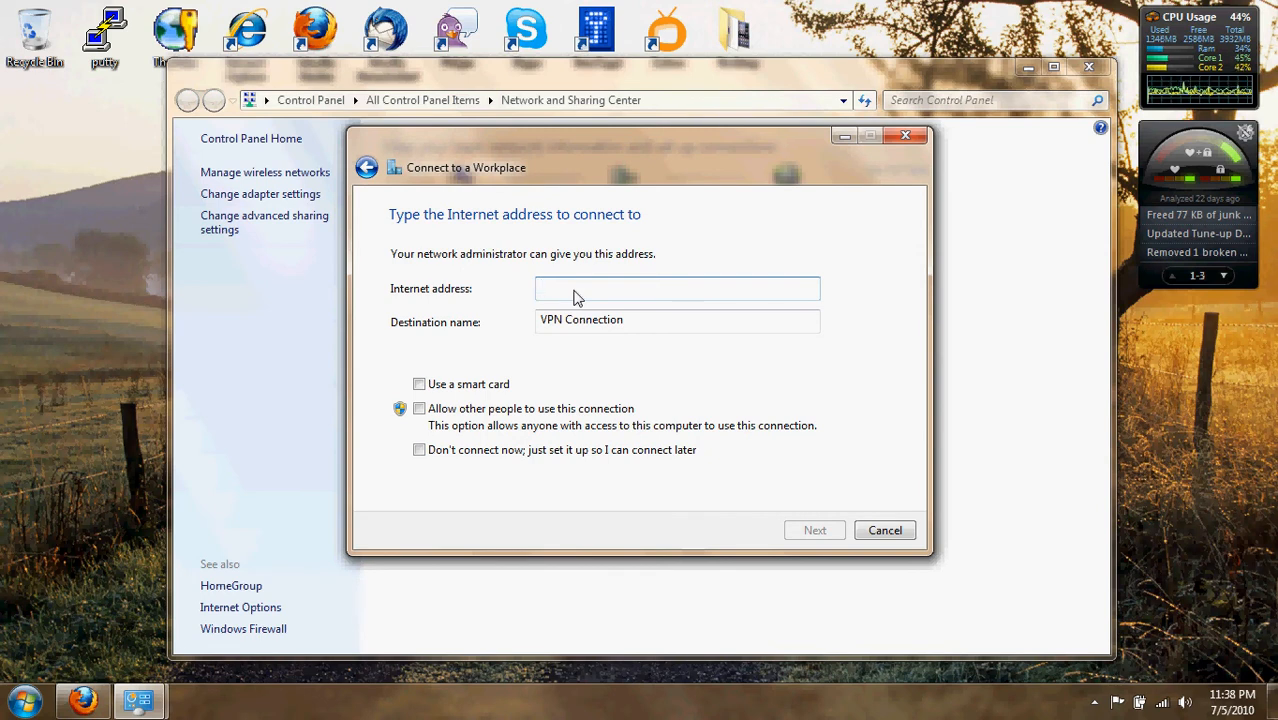
{"action": "left_click", "coordinate": [676, 288]}
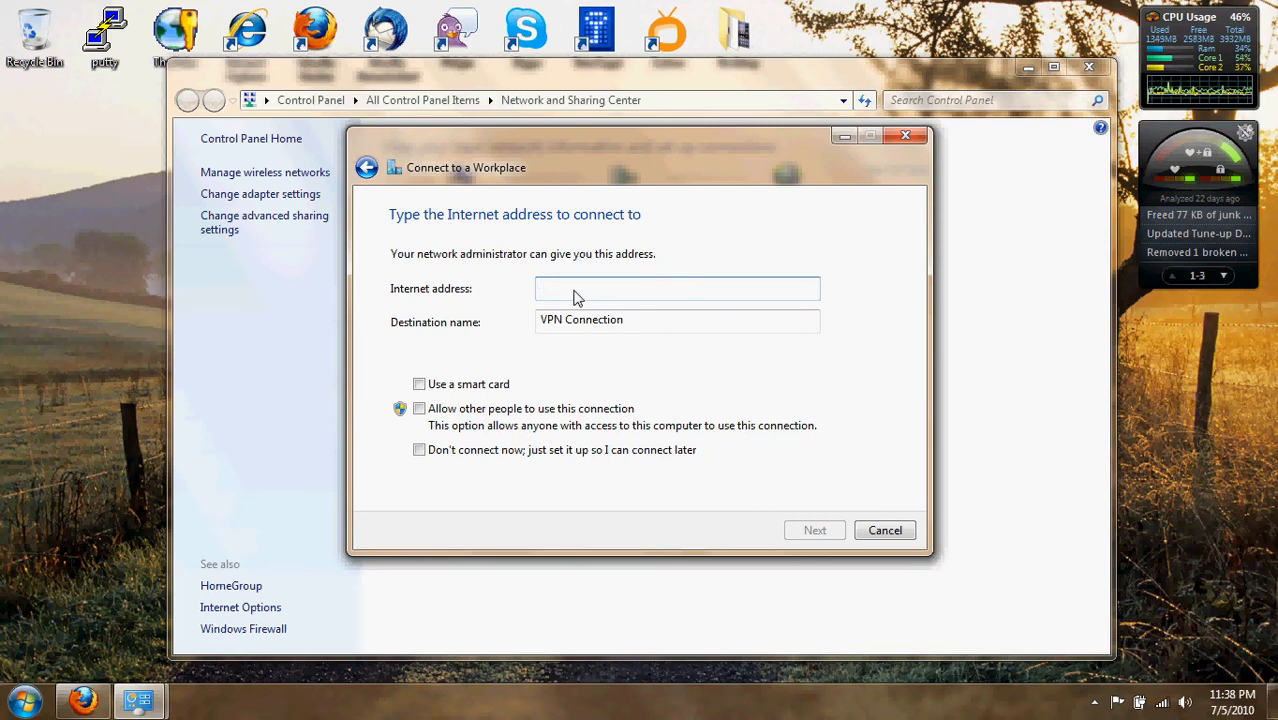
{"action": "left_click", "coordinate": [676, 288]}
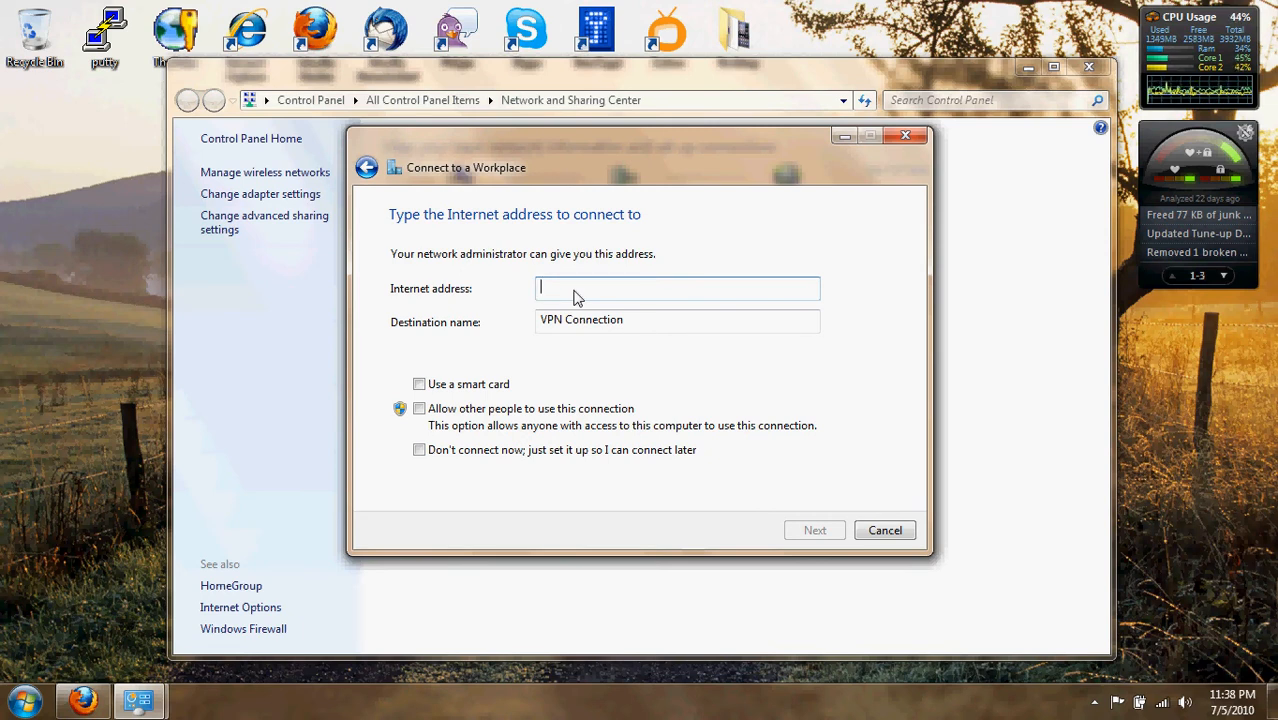
{"action": "type", "text": "127.0.0.1"}
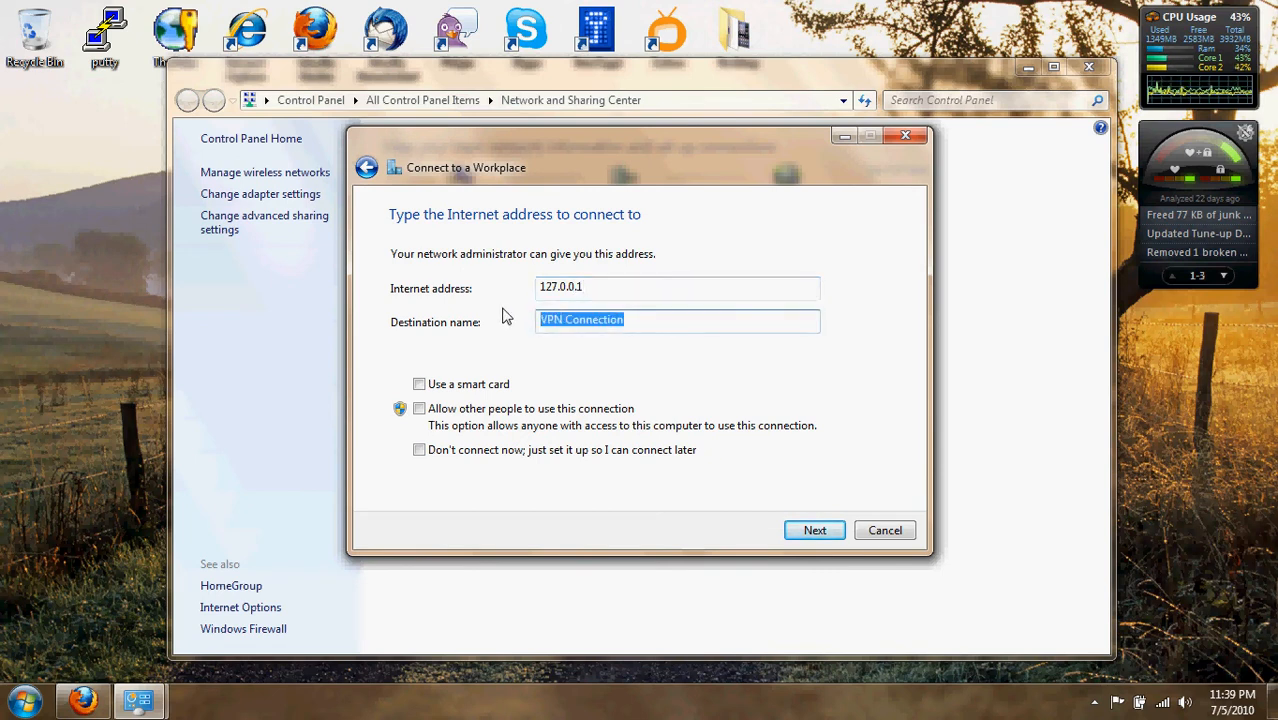
Step: Replace the default destination name with ABC VPN Server
{"action": "key", "text": "delete"}
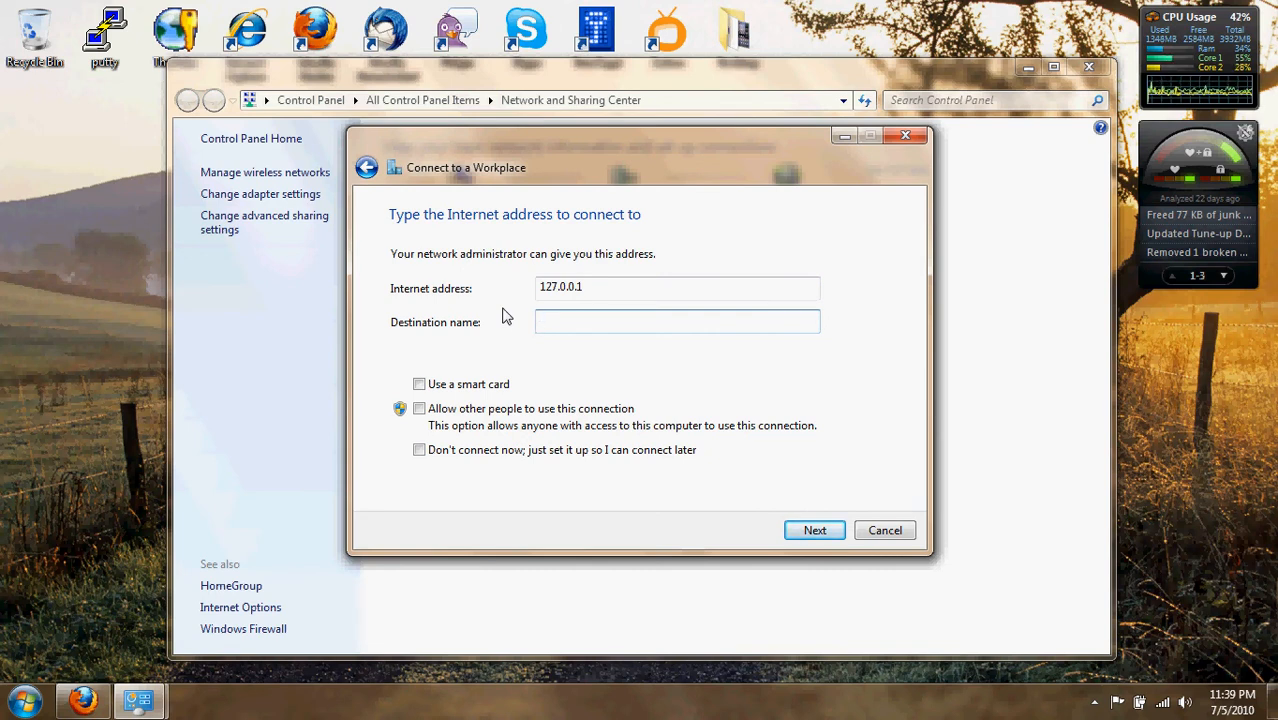
{"action": "left_click", "coordinate": [676, 320]}
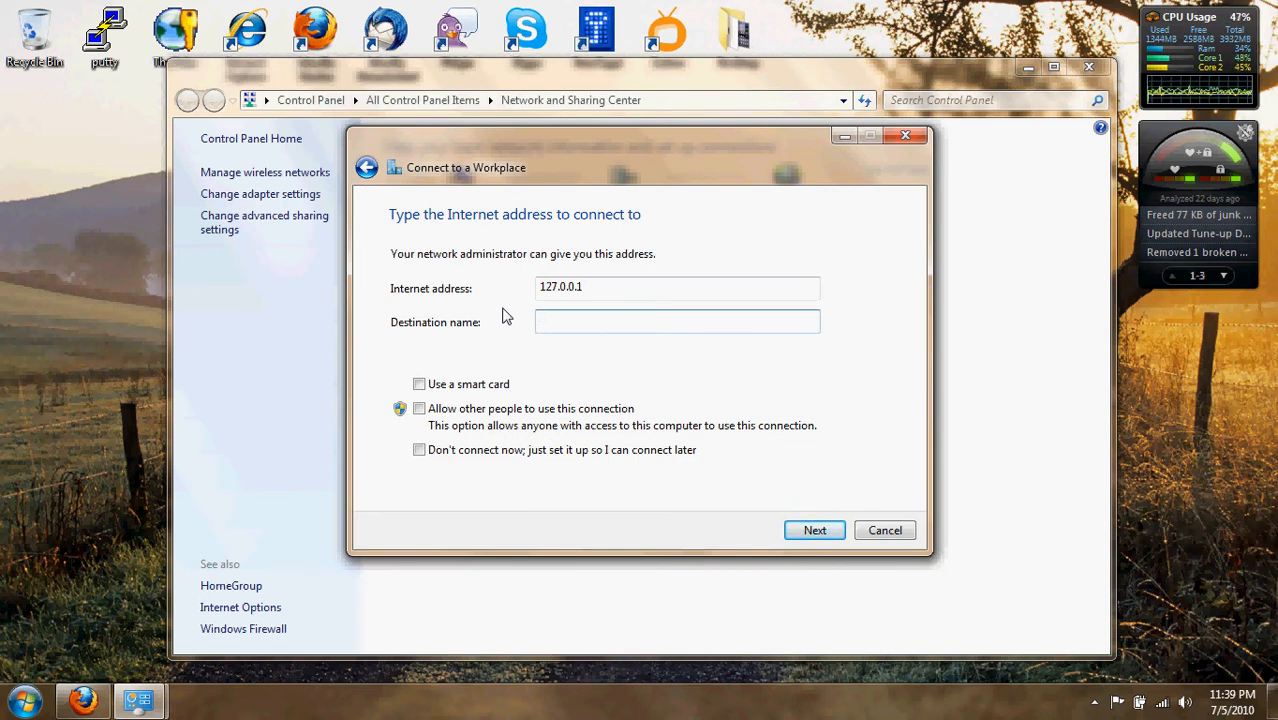
{"action": "left_click", "coordinate": [676, 320]}
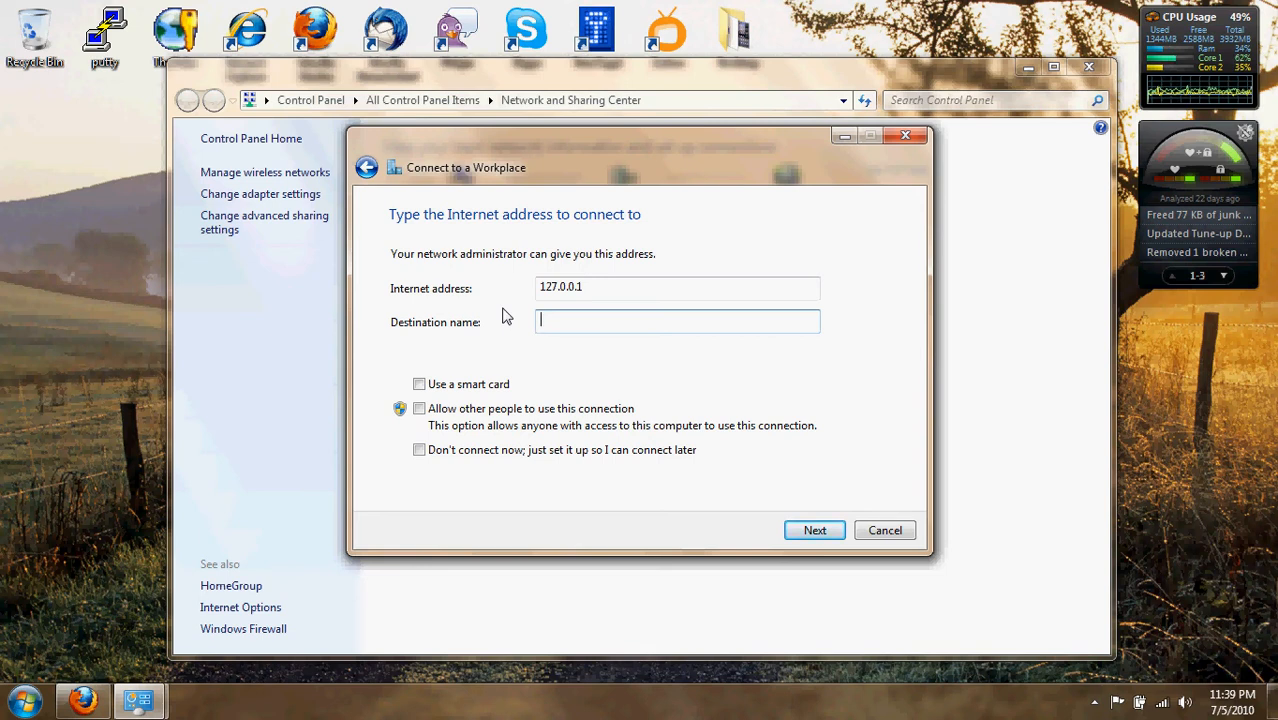
{"action": "type", "text": "ABC VPN Server"}
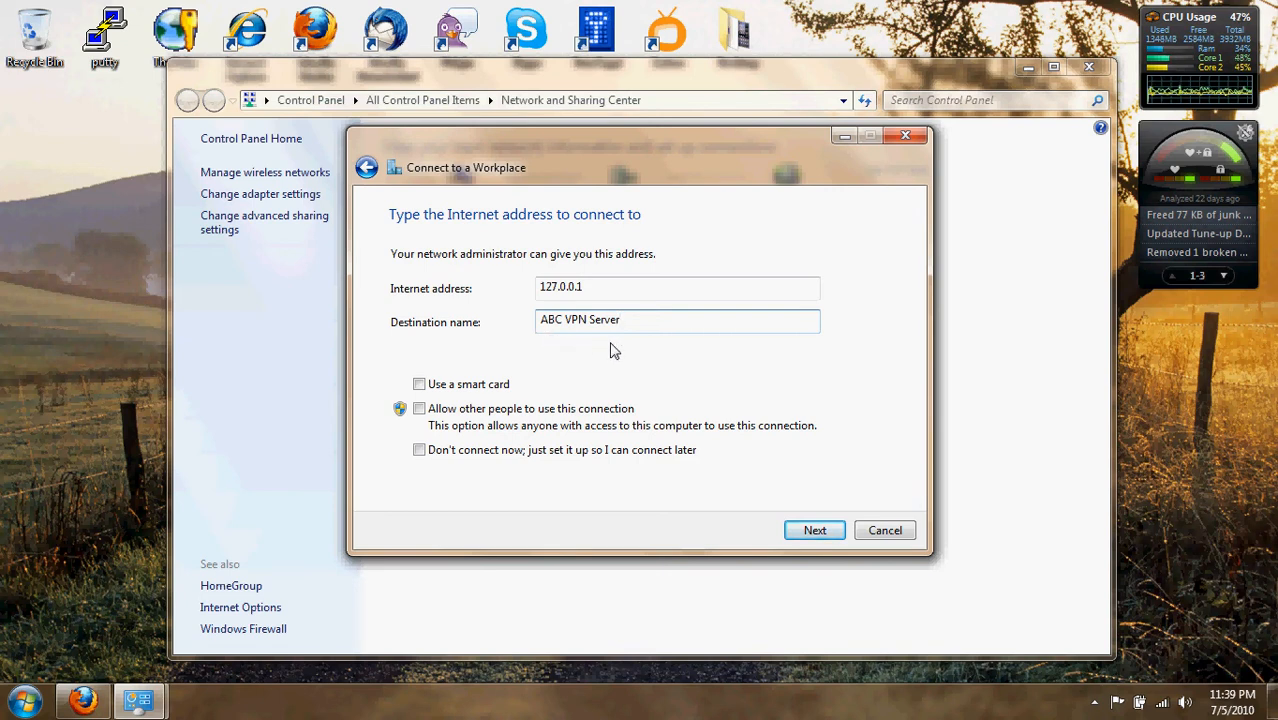
{"action": "mouse_move", "coordinate": [530, 360]}
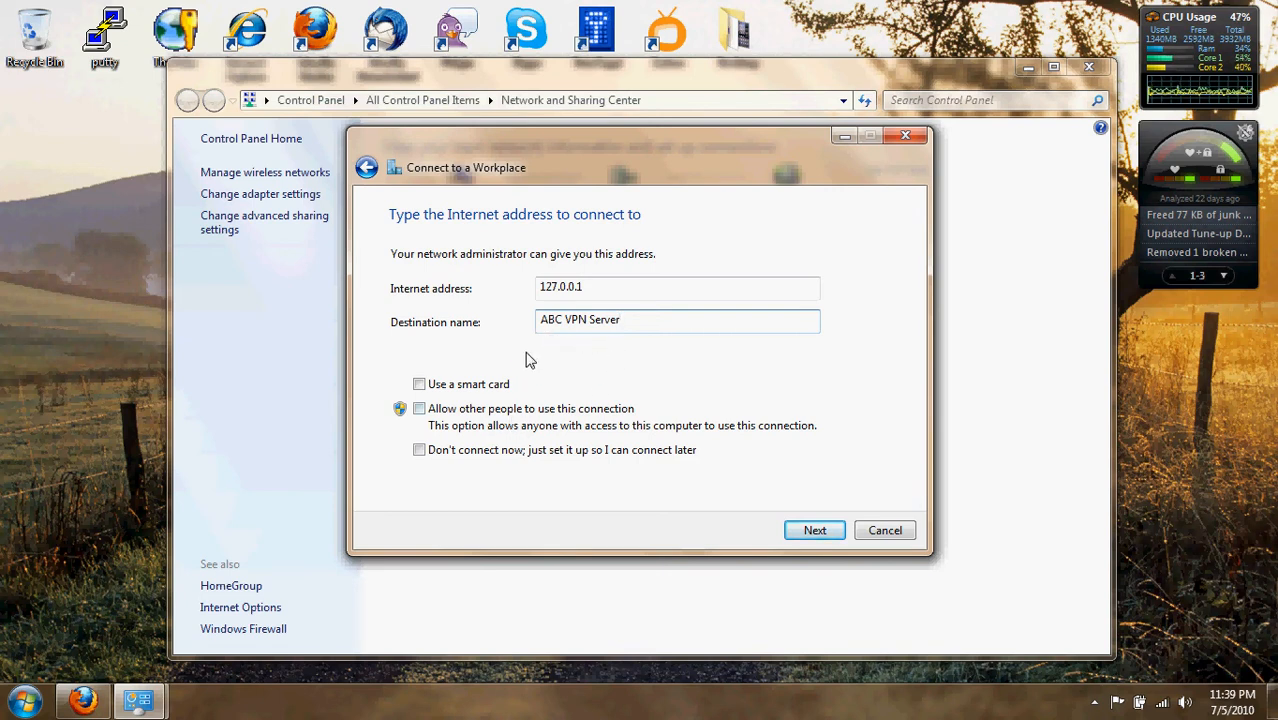
{"action": "left_click", "coordinate": [676, 320]}
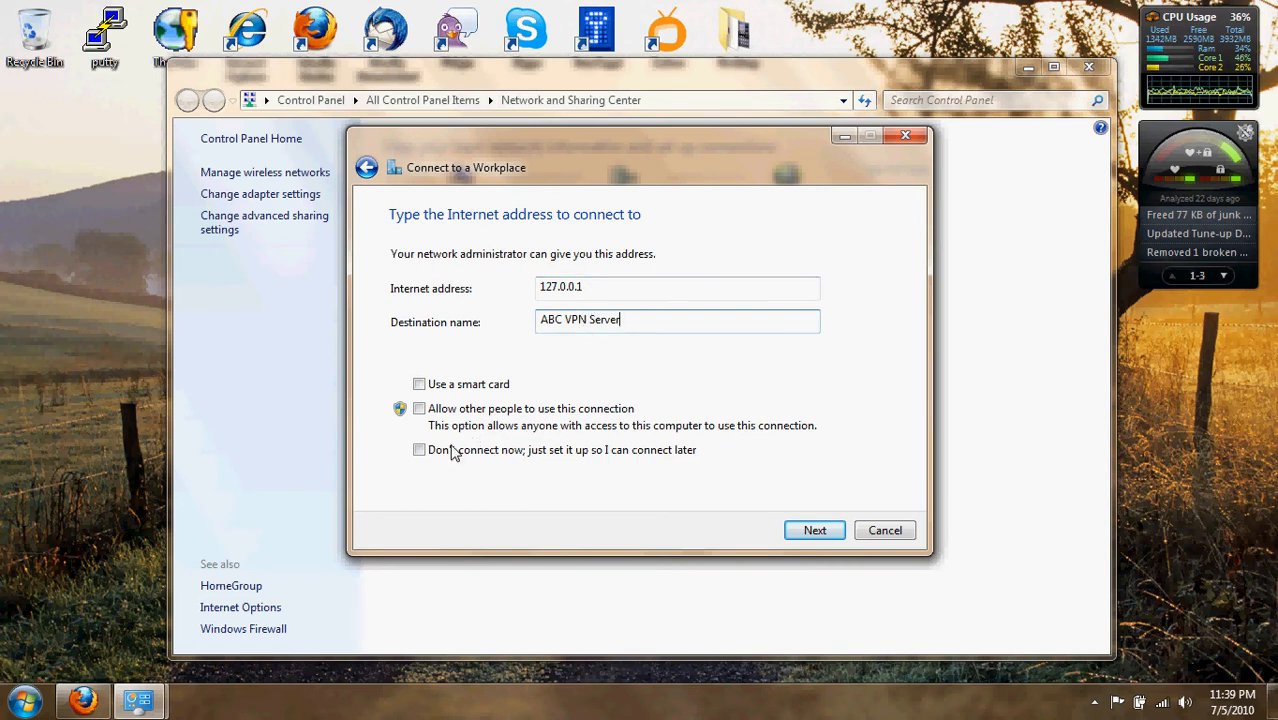
Step: Set the connection up without connecting now and continue to the credentials page
{"action": "left_click", "coordinate": [420, 448]}
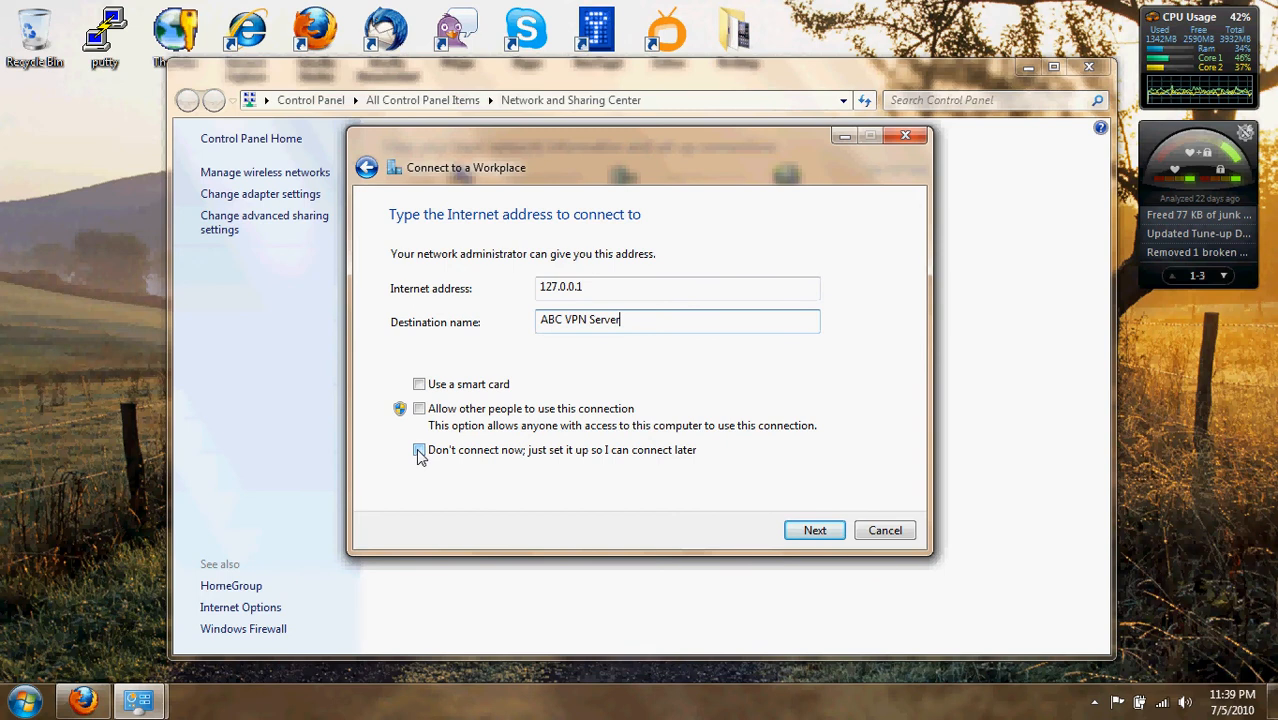
{"action": "left_click", "coordinate": [420, 448]}
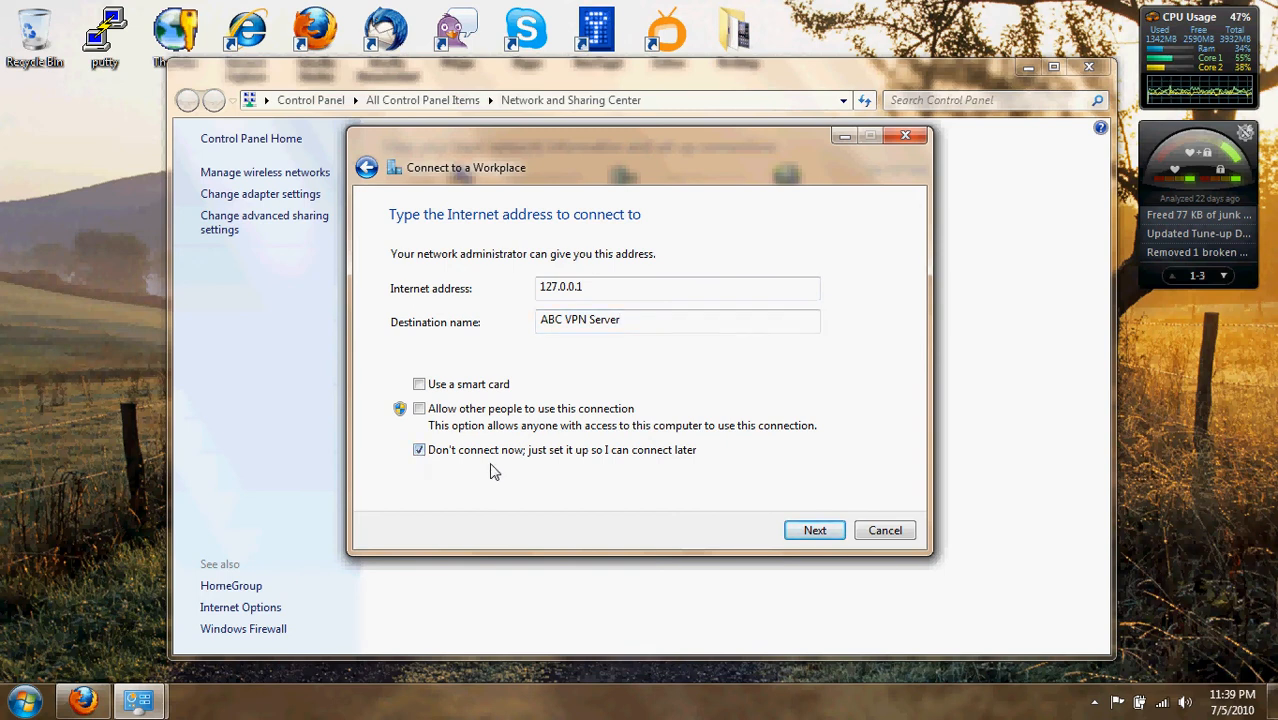
{"action": "mouse_move", "coordinate": [644, 476]}
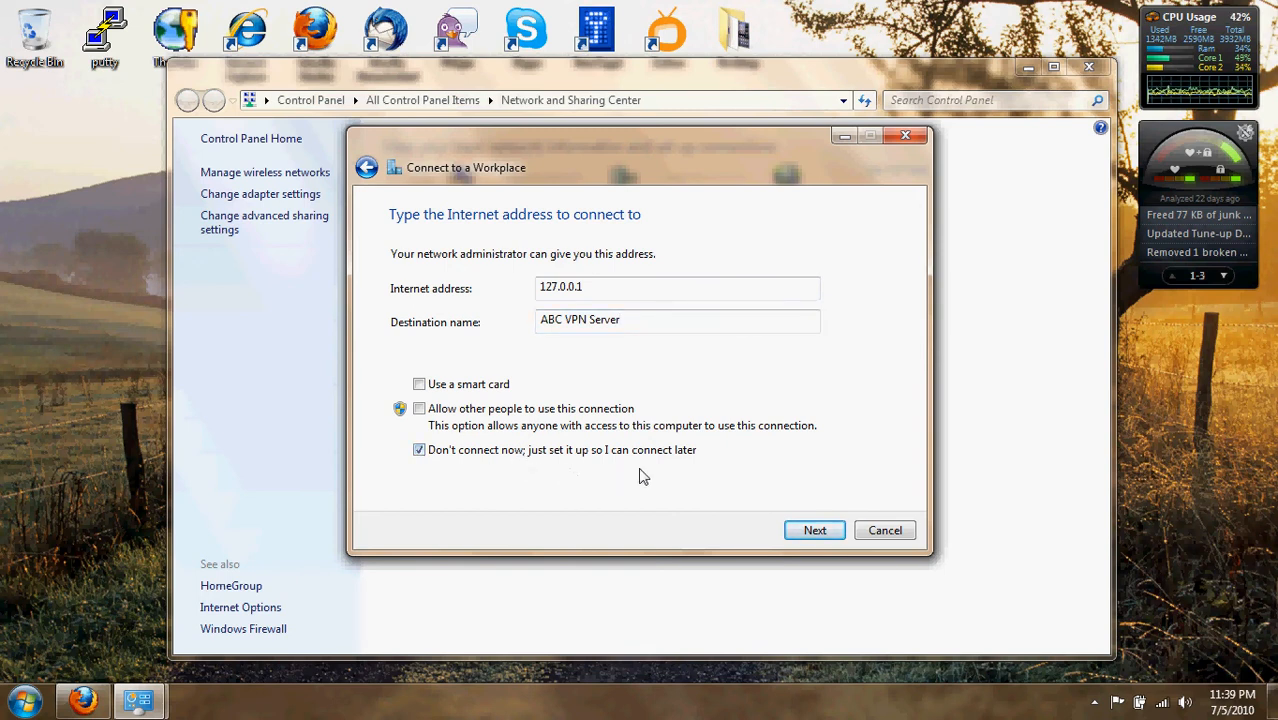
{"action": "mouse_move", "coordinate": [780, 510]}
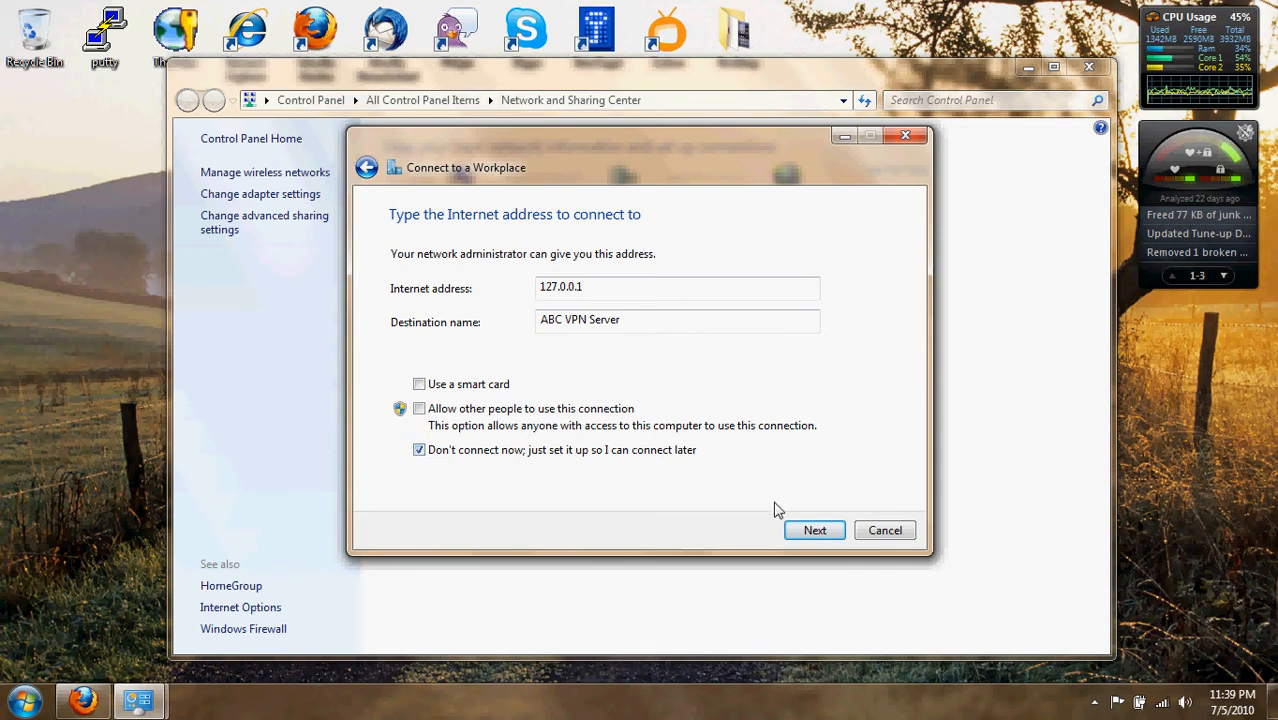
{"action": "left_click", "coordinate": [814, 530]}
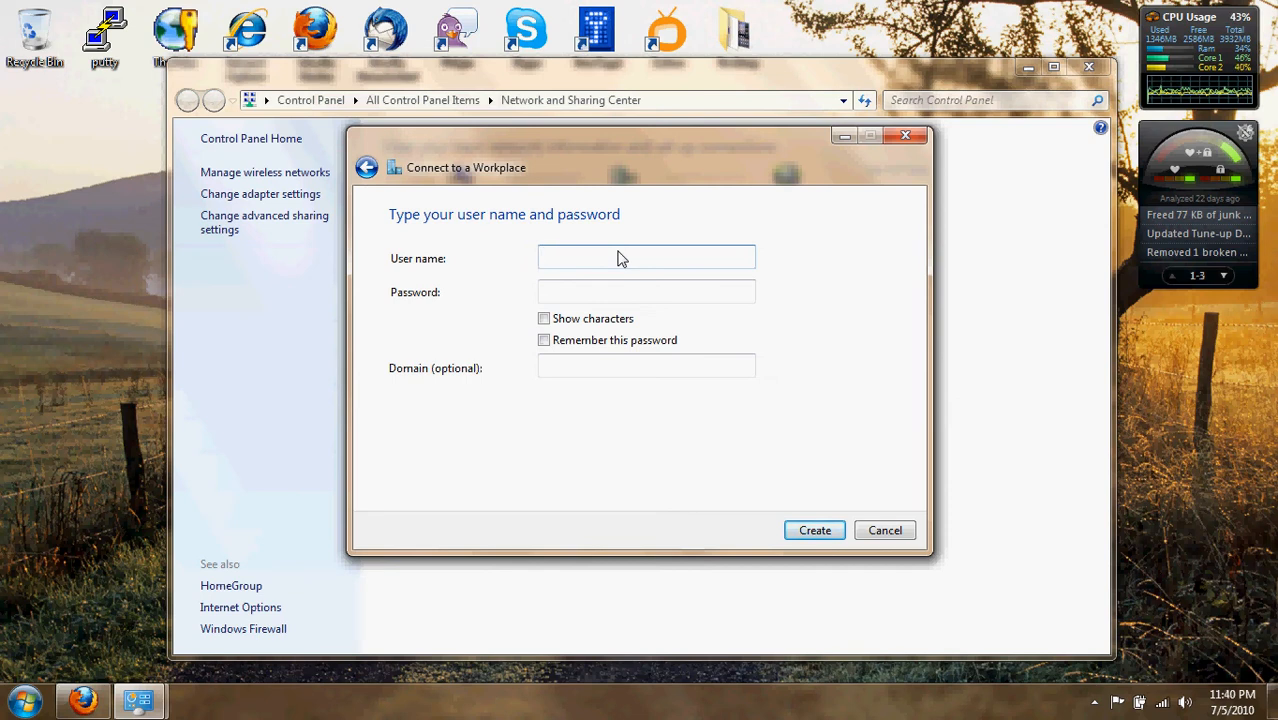
Step: Enter user name myusername with a remembered password and create the VPN connection
{"action": "left_click", "coordinate": [646, 258]}
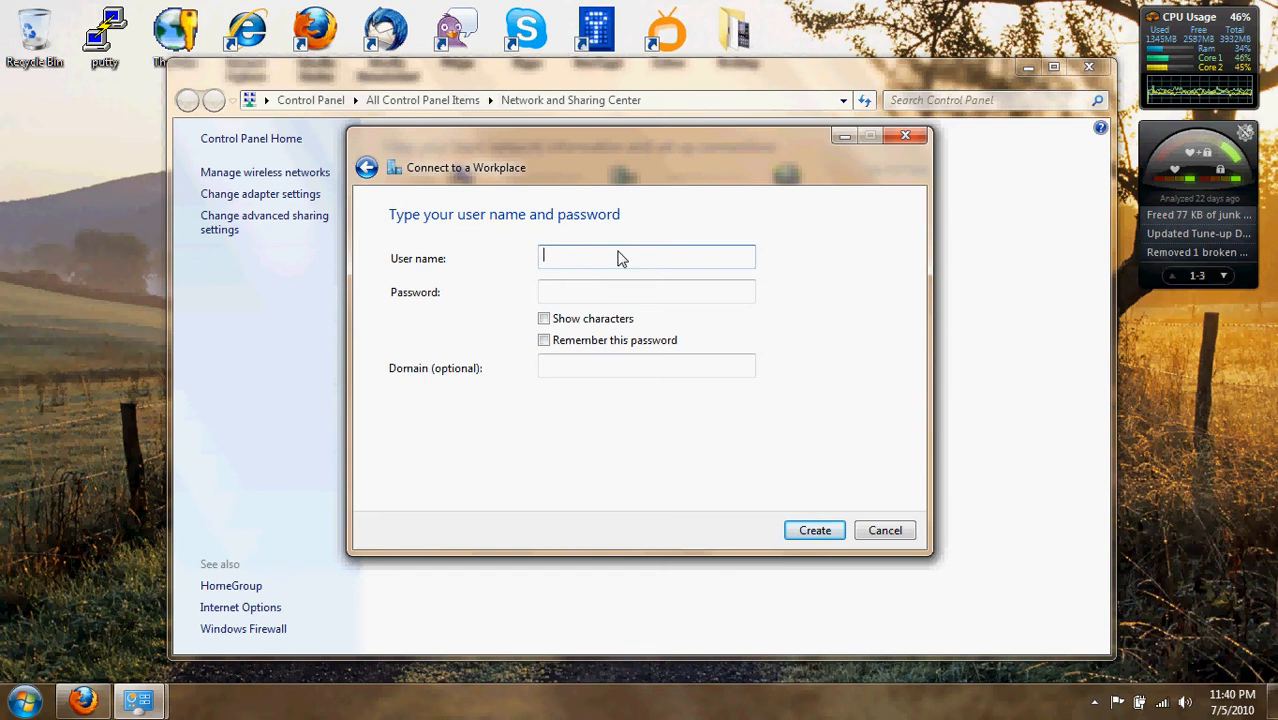
{"action": "type", "text": "myusername"}
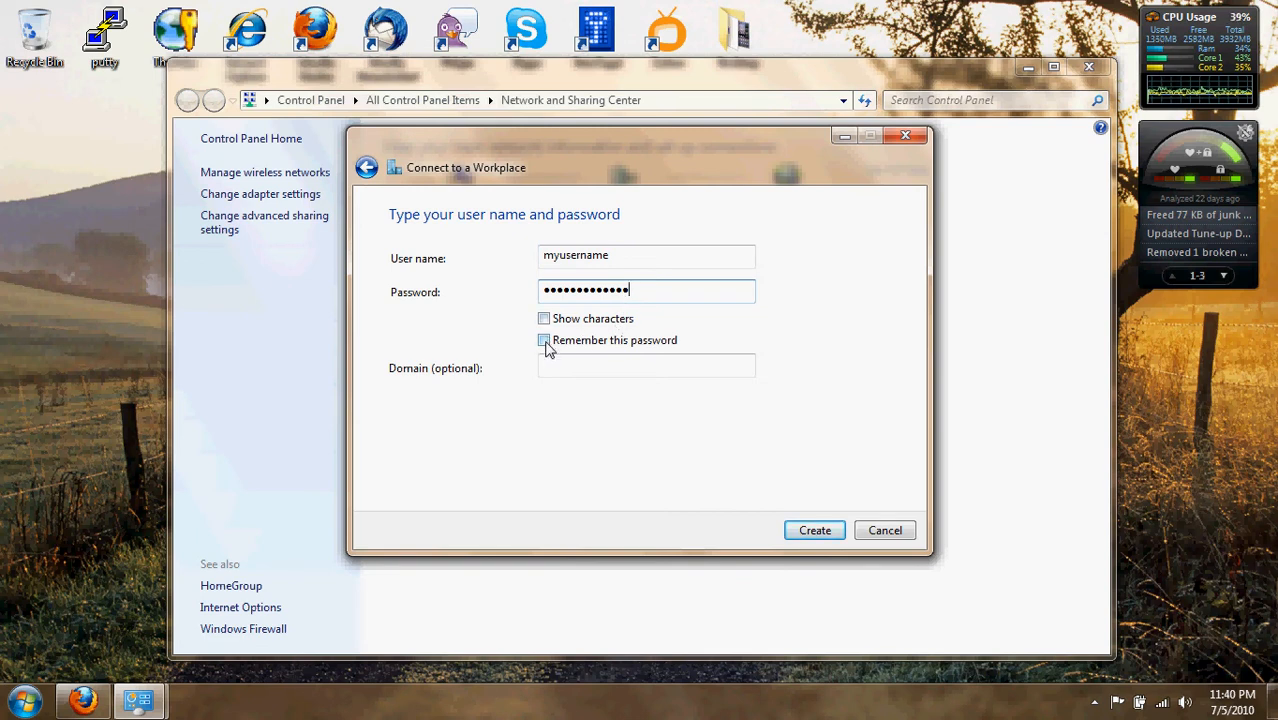
{"action": "left_click", "coordinate": [544, 340]}
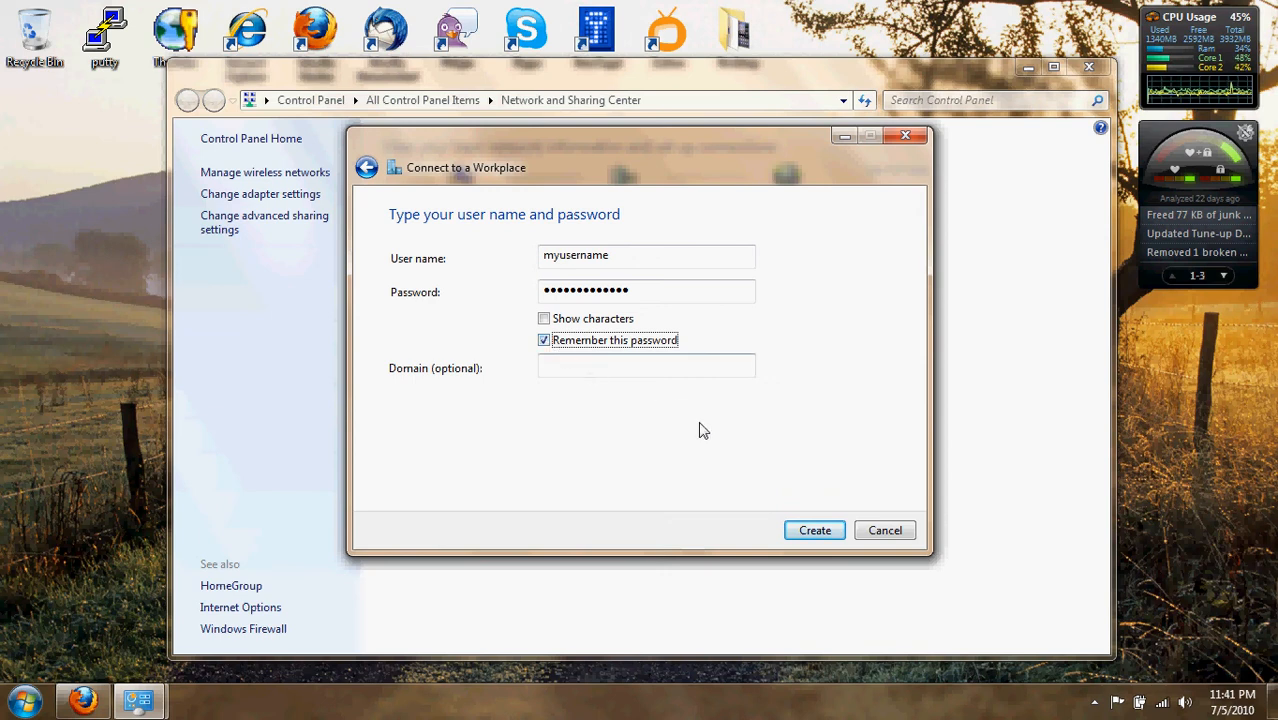
{"action": "left_click", "coordinate": [814, 530]}
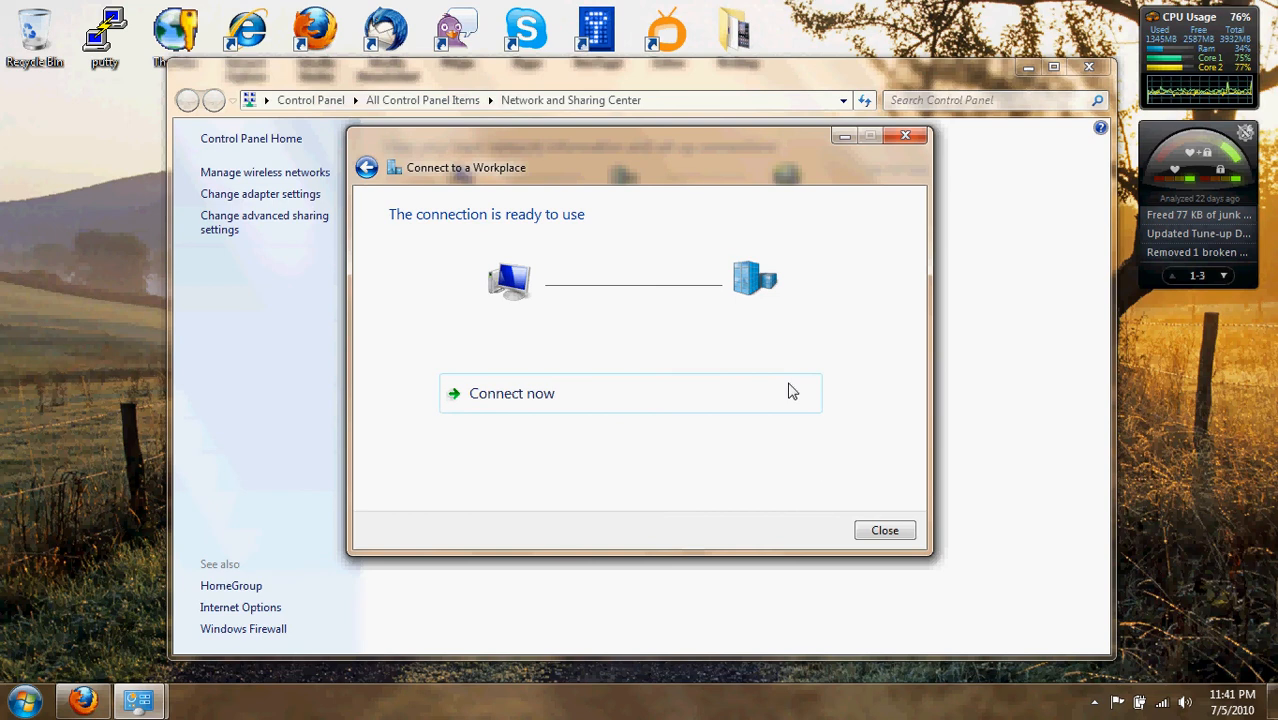
{"action": "mouse_move", "coordinate": [572, 234]}
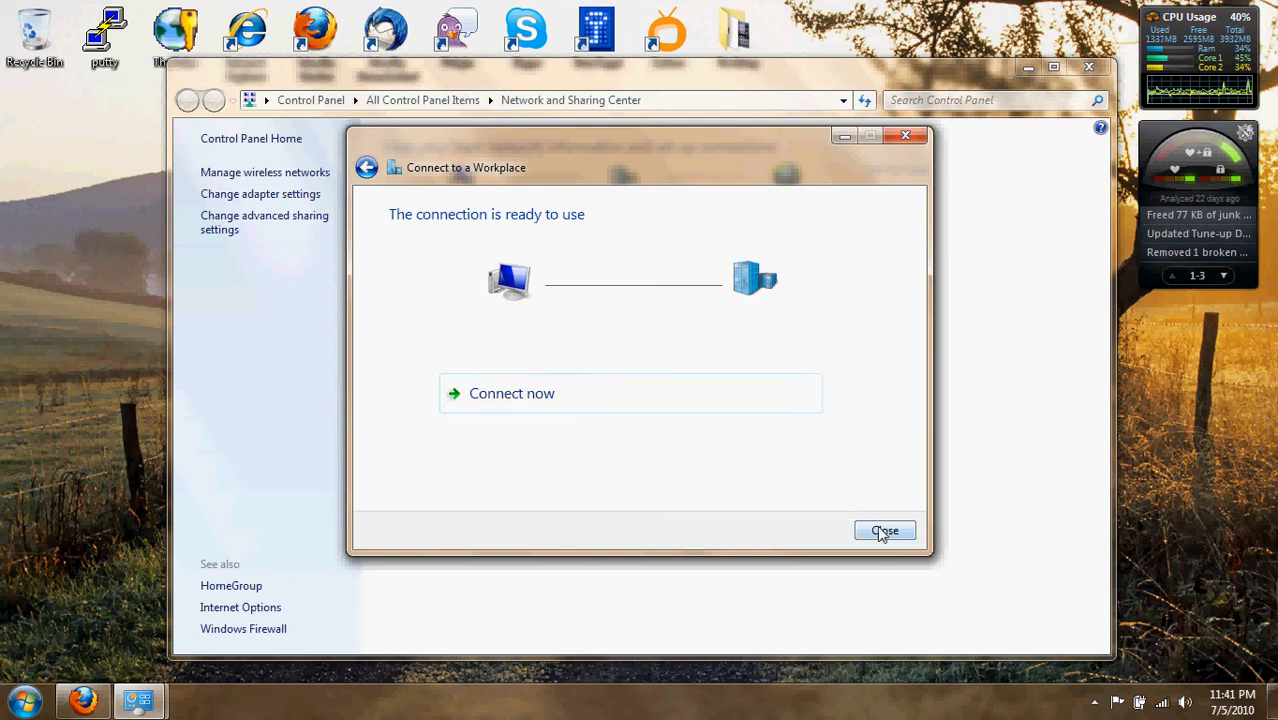
Step: Close the finished wizard, returning to the Network and Sharing Center
{"action": "left_click", "coordinate": [884, 530]}
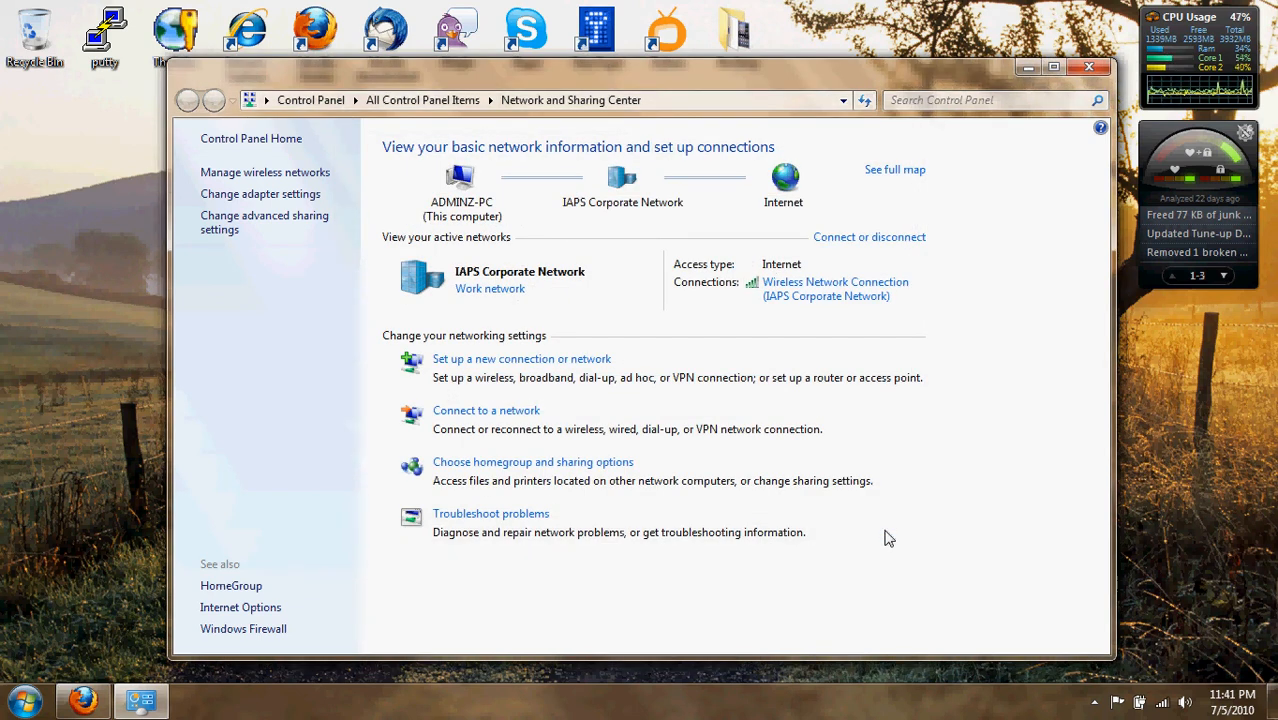
{"action": "mouse_move", "coordinate": [1028, 566]}
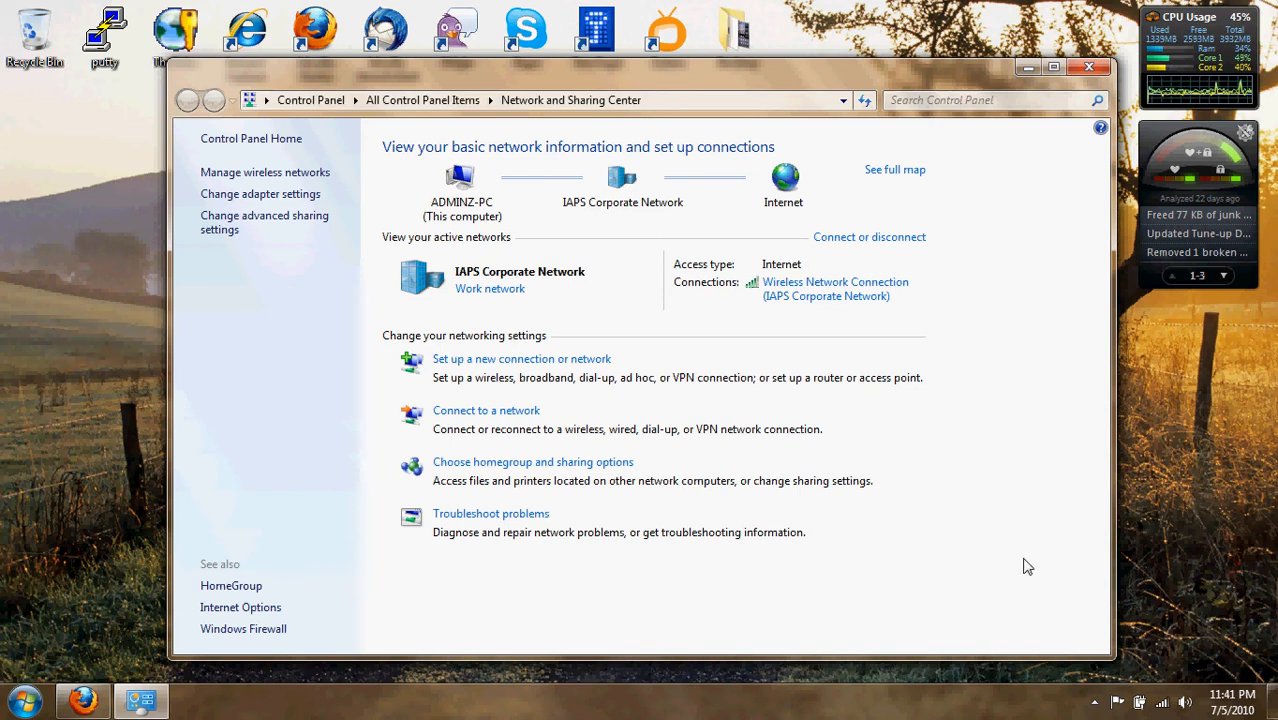
Step: Bring up the Connect ABC VPN Server dialog from the tray network list
{"action": "left_click", "coordinate": [1162, 702]}
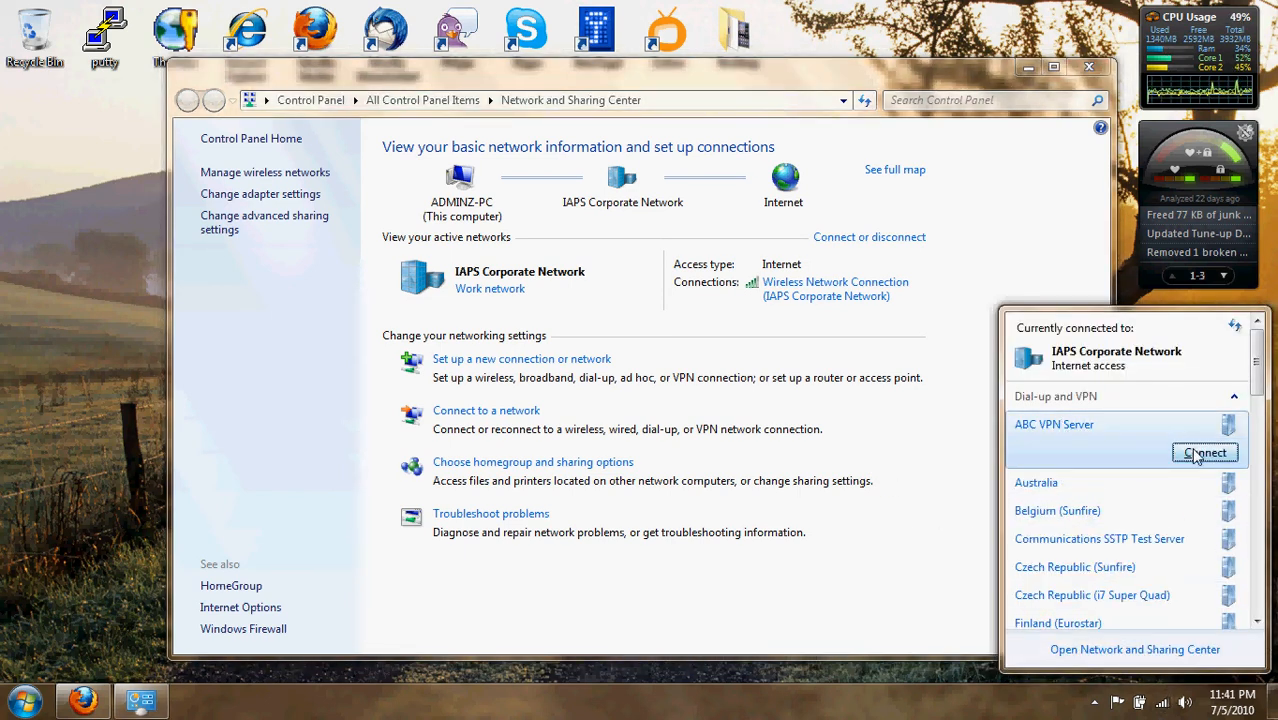
{"action": "left_click", "coordinate": [1204, 452]}
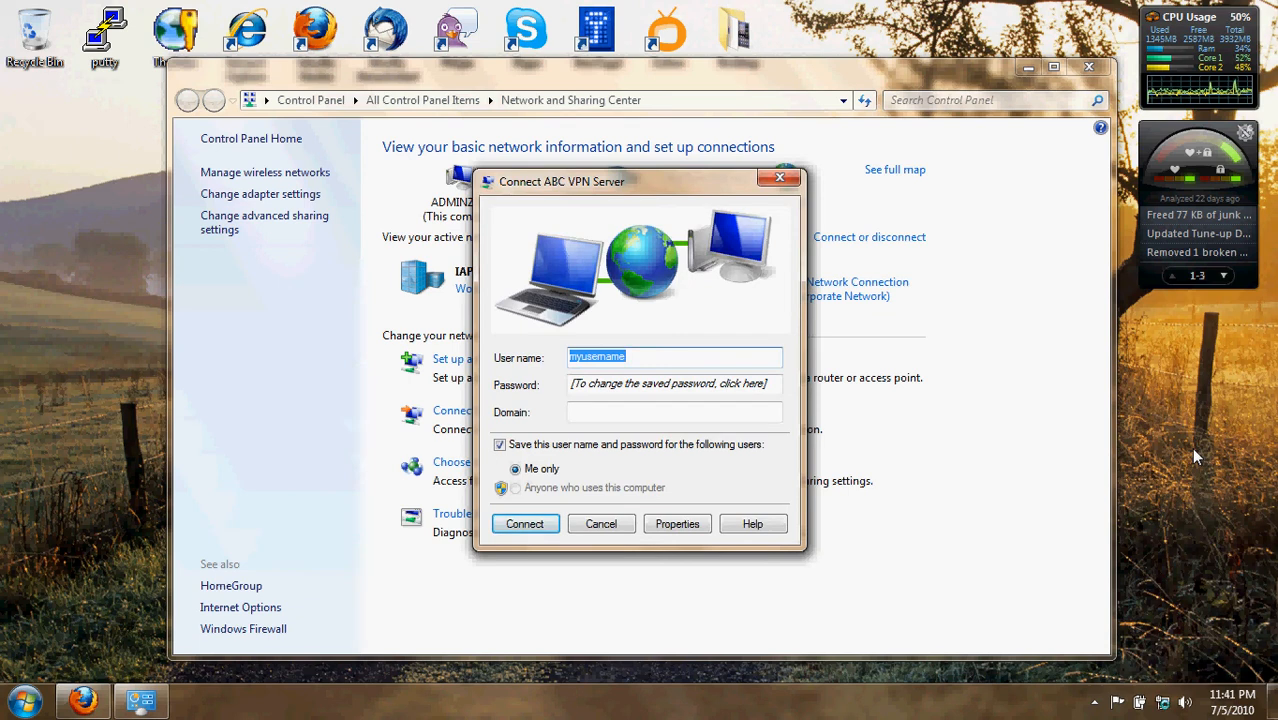
{"action": "mouse_move", "coordinate": [678, 518]}
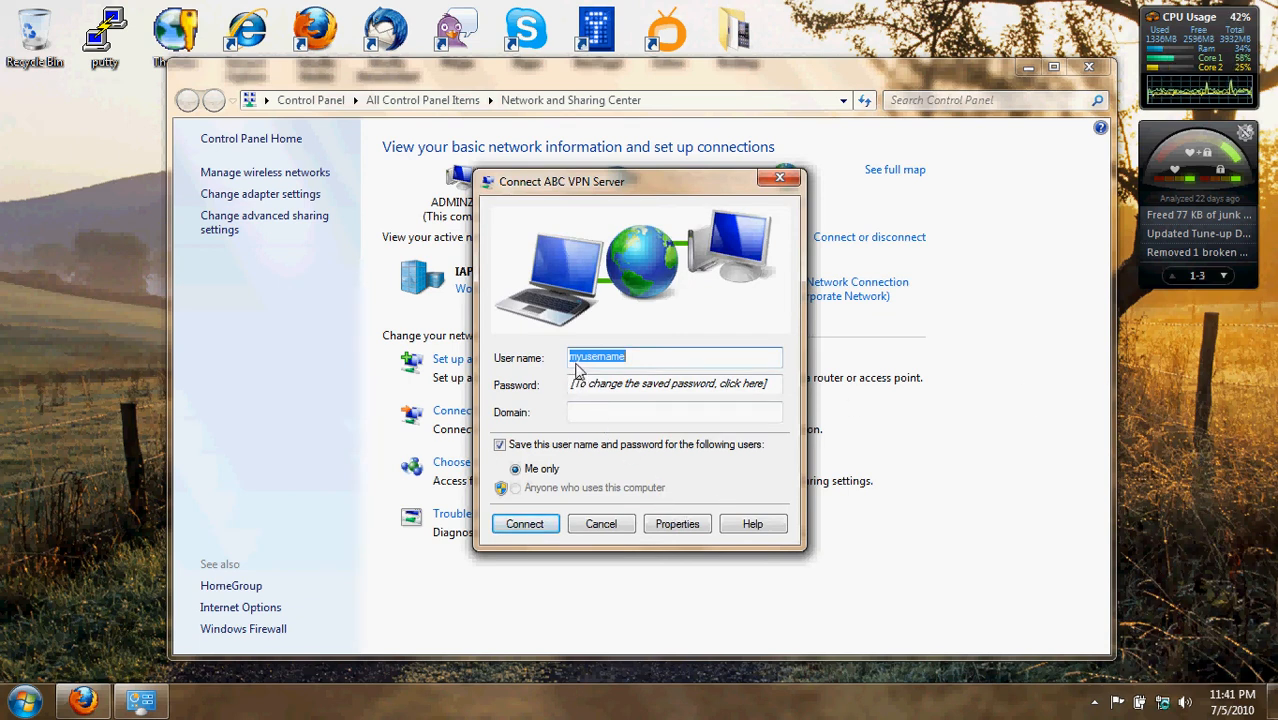
{"action": "mouse_move", "coordinate": [658, 370]}
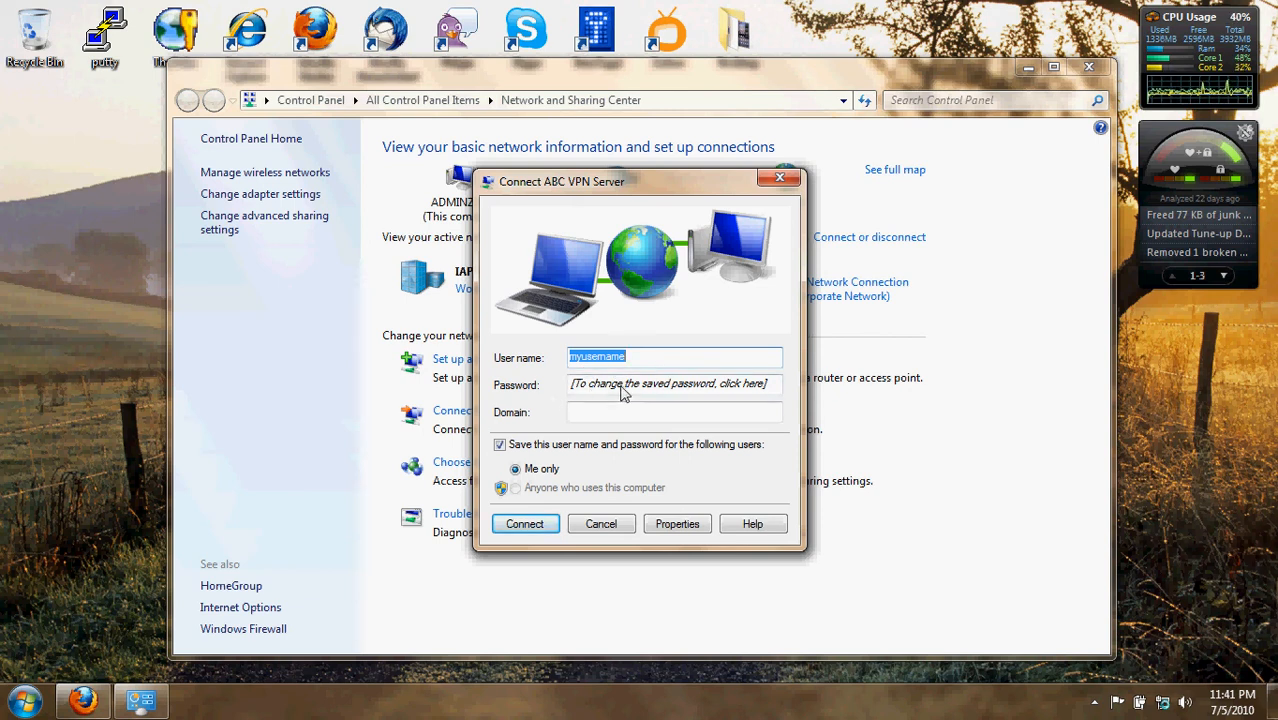
{"action": "mouse_move", "coordinate": [732, 460]}
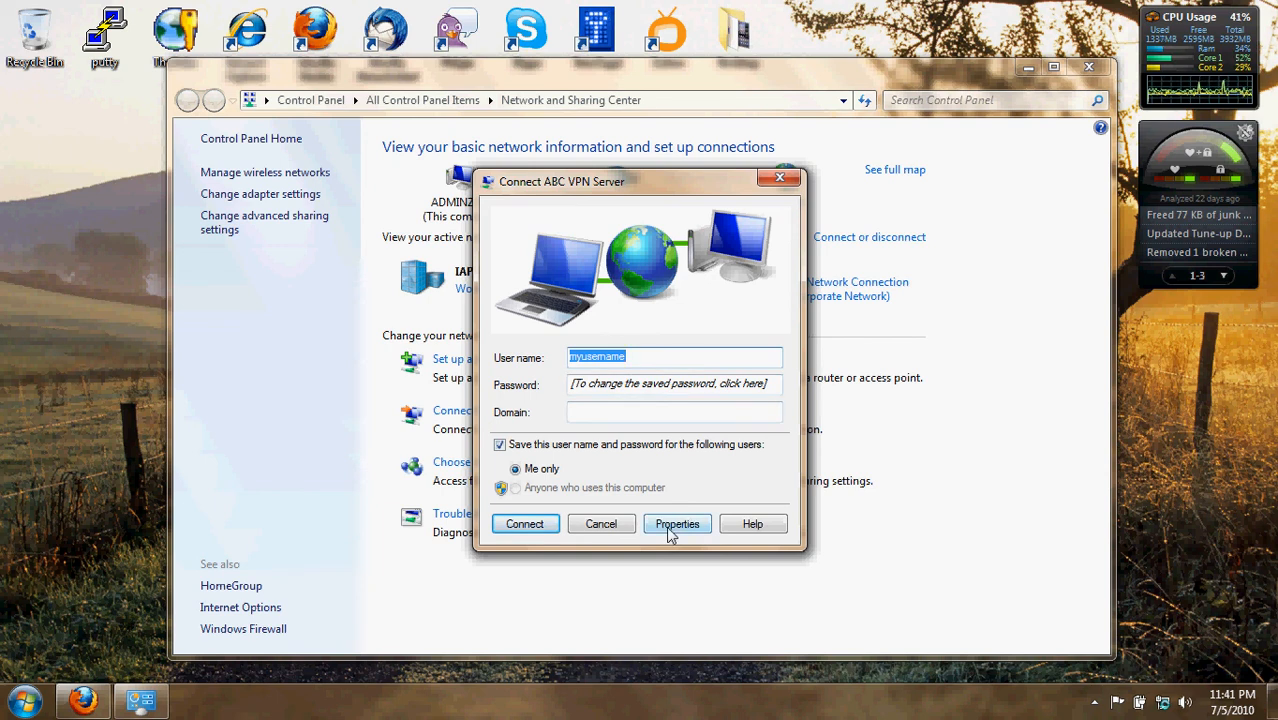
Step: In ABC VPN Server Properties' Options PPP settings, enable software compression and single-link multi-link negotiation
{"action": "left_click", "coordinate": [676, 524]}
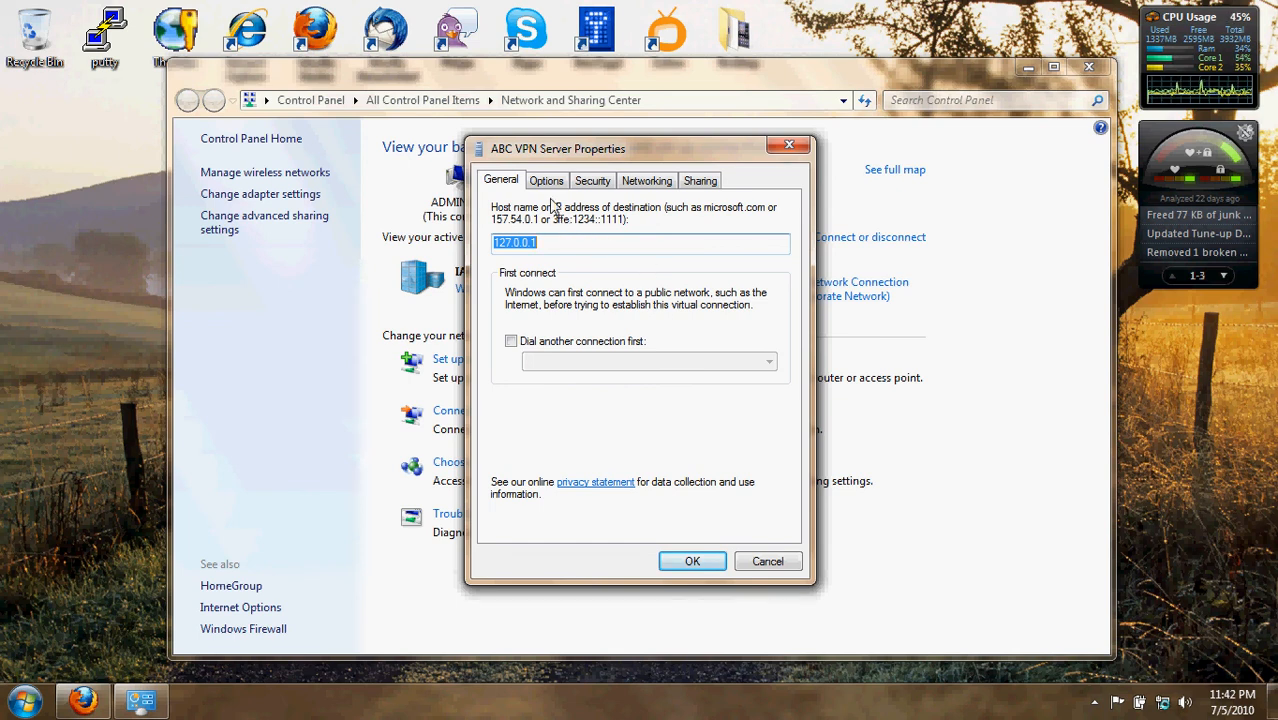
{"action": "left_click", "coordinate": [546, 180]}
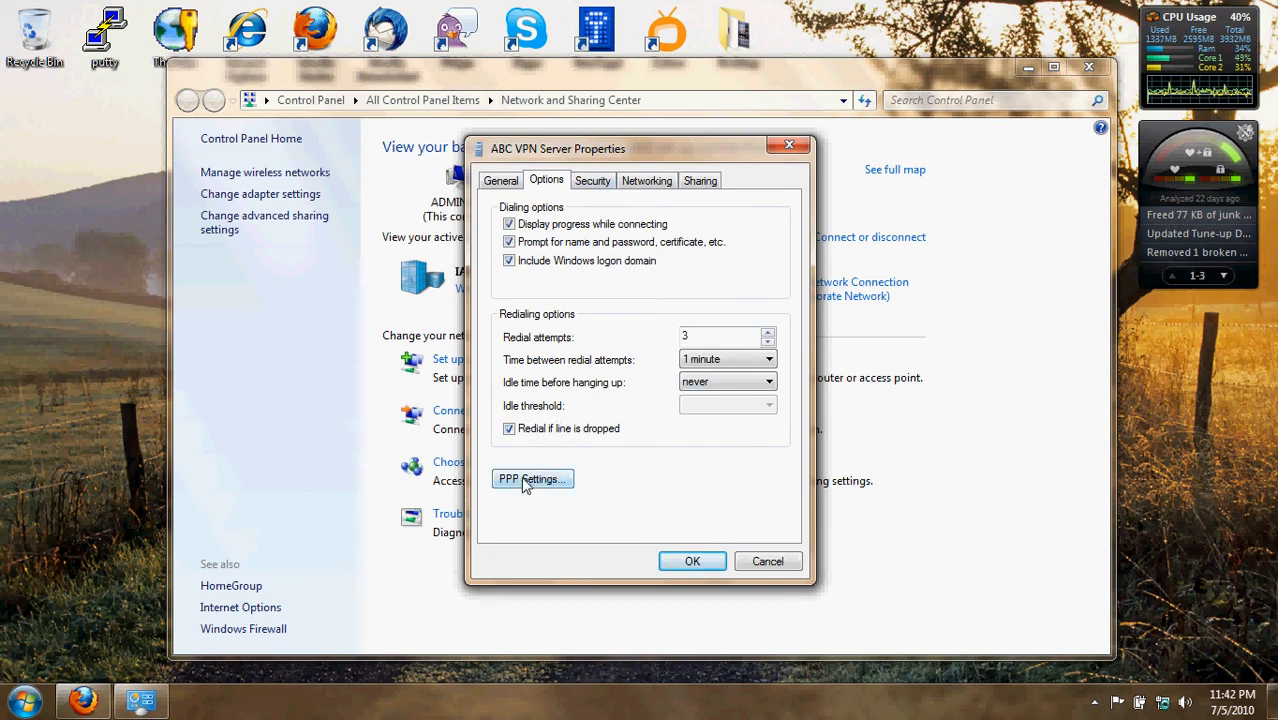
{"action": "left_click", "coordinate": [532, 478]}
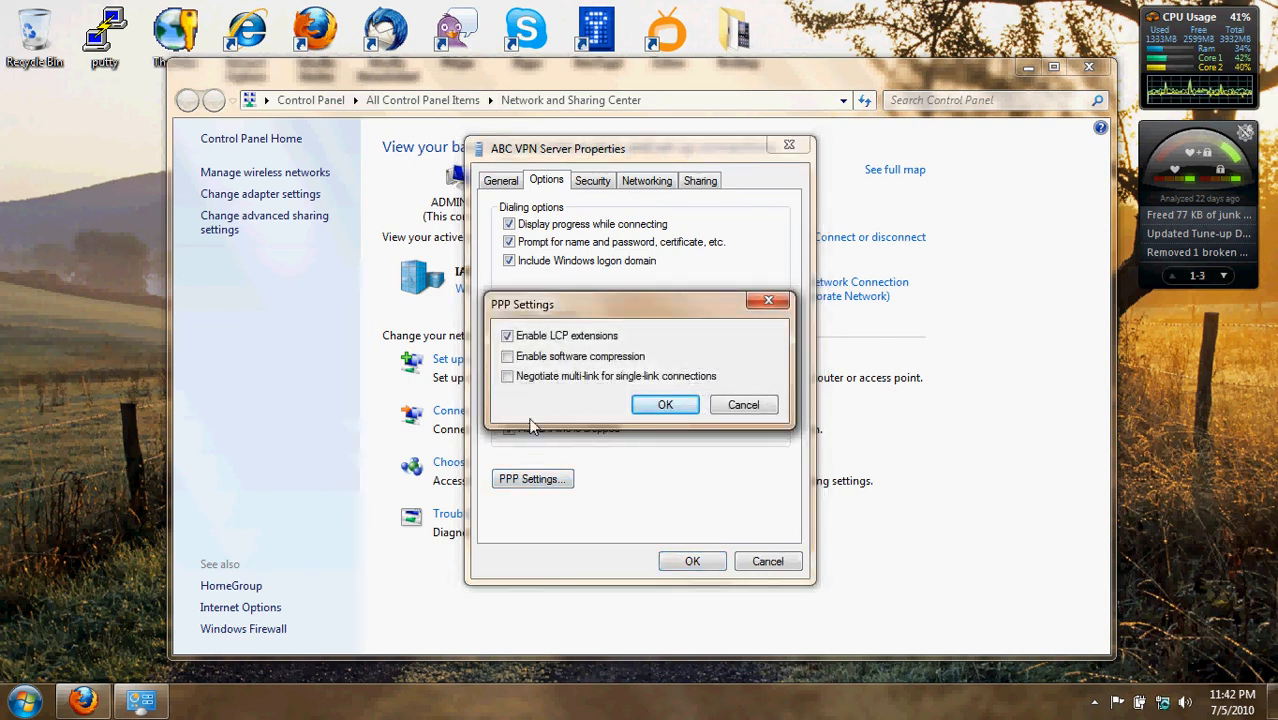
{"action": "left_click", "coordinate": [508, 356]}
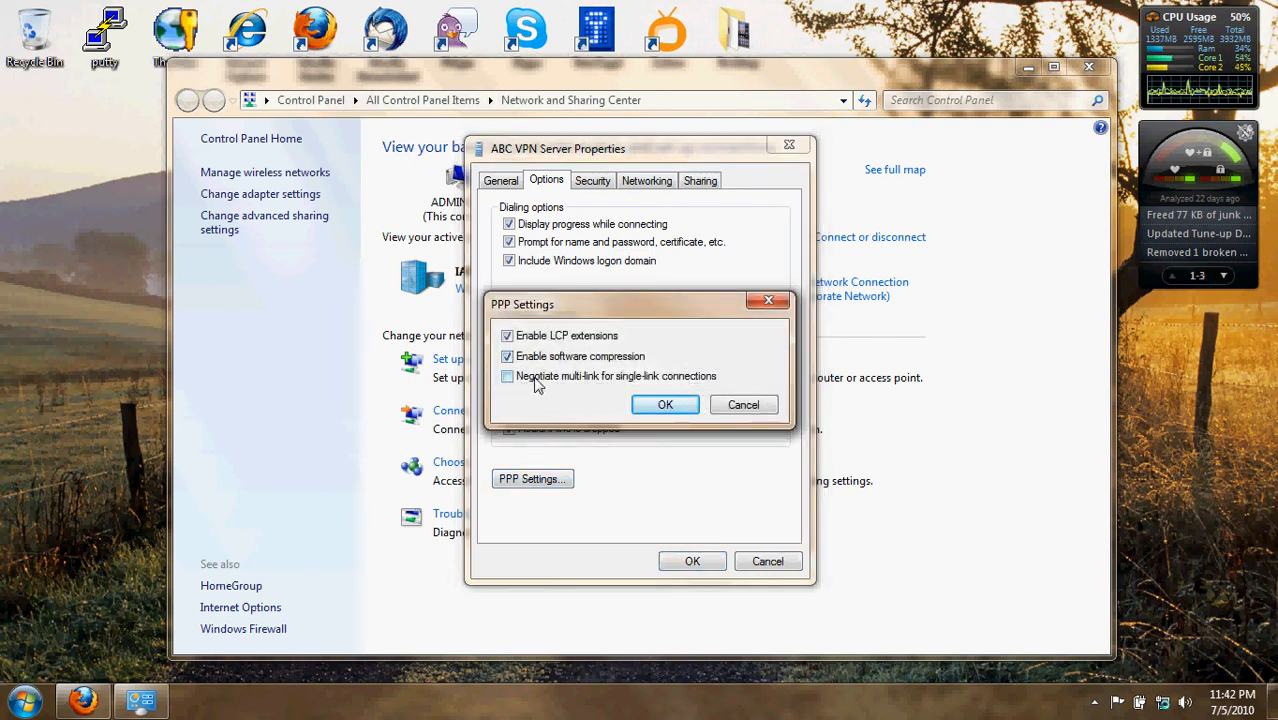
{"action": "left_click", "coordinate": [508, 376]}
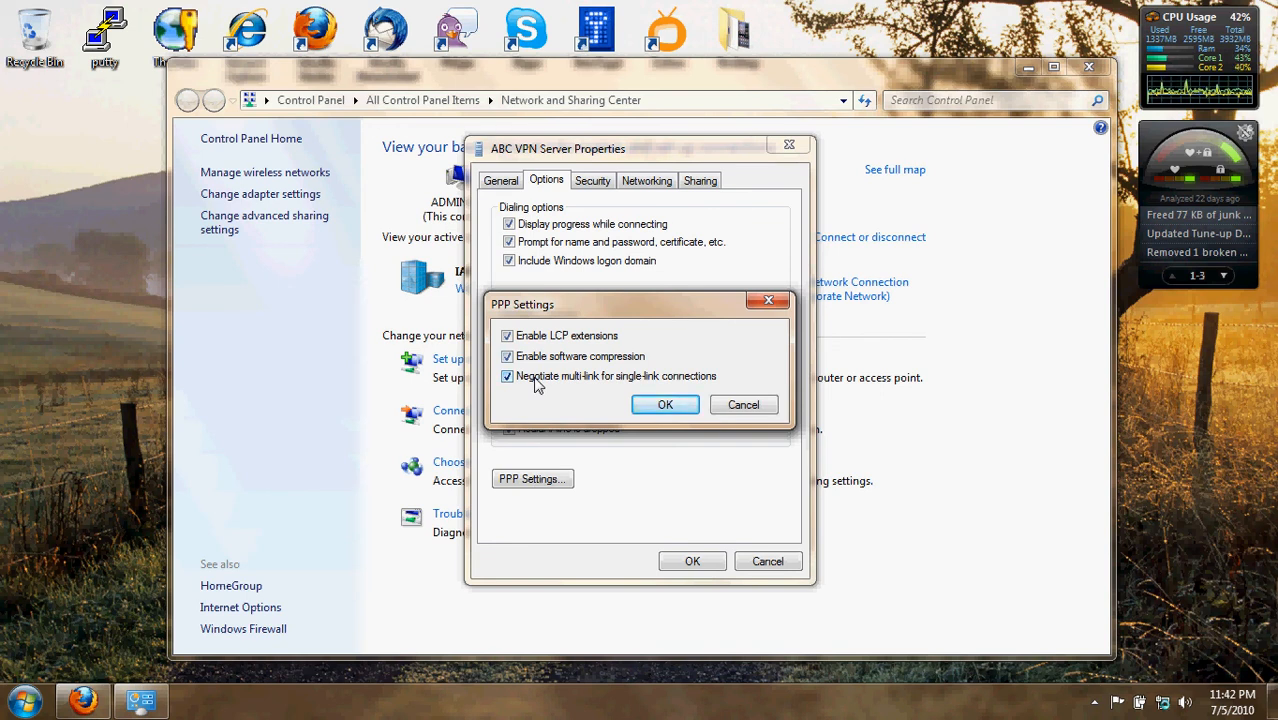
{"action": "left_click", "coordinate": [664, 404]}
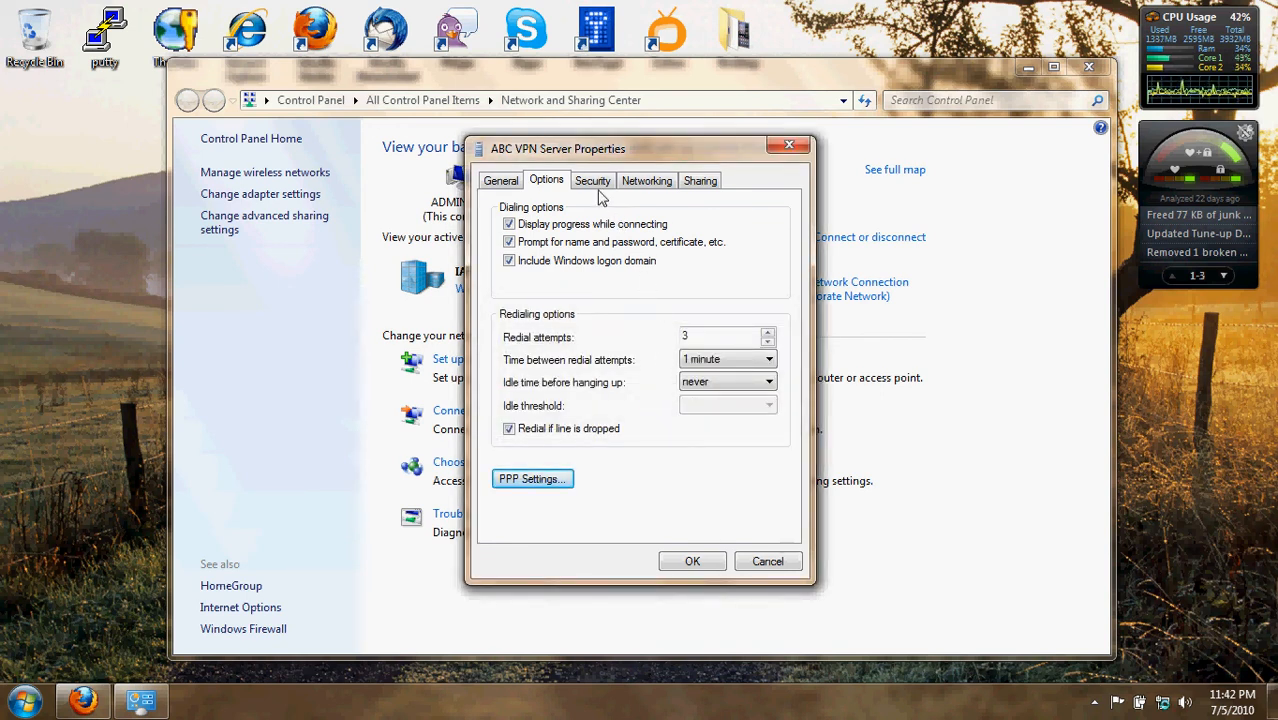
Step: Set the connection's Type of VPN to Layer 2 Tunneling Protocol with IPsec (L2TP/IPSec) under Security
{"action": "left_click", "coordinate": [592, 180]}
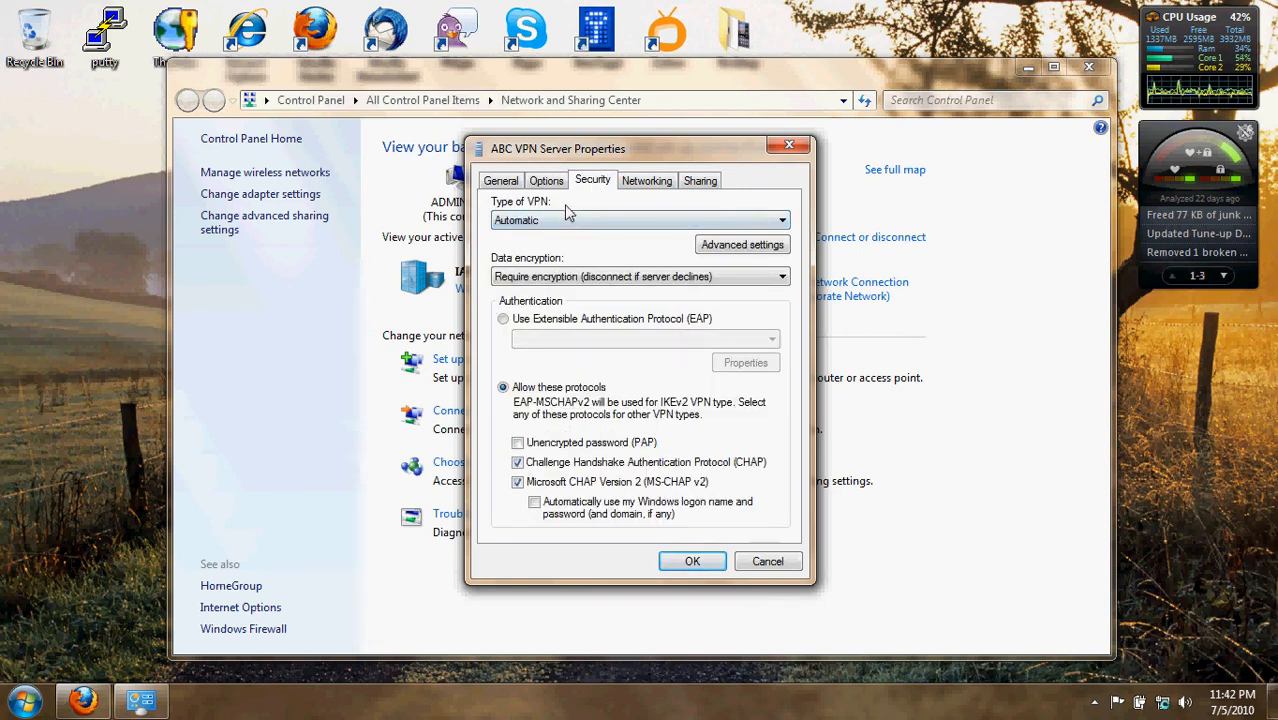
{"action": "left_click", "coordinate": [784, 220]}
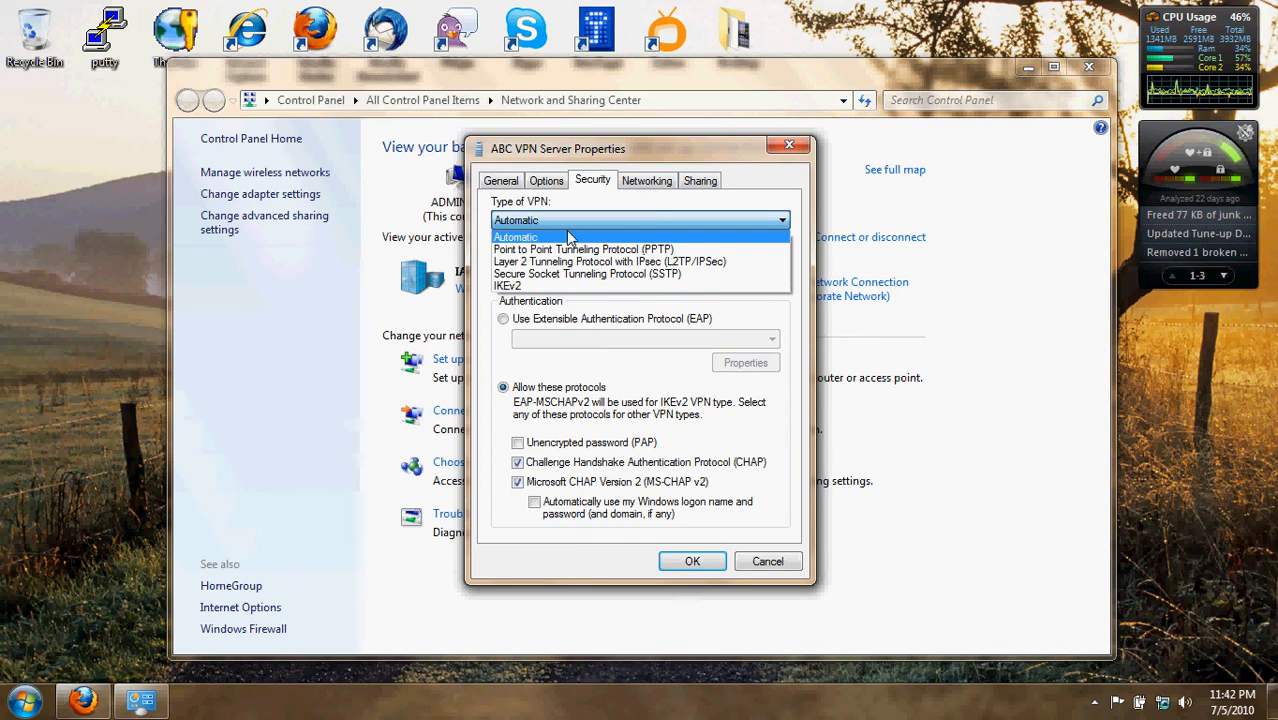
{"action": "left_click", "coordinate": [608, 260]}
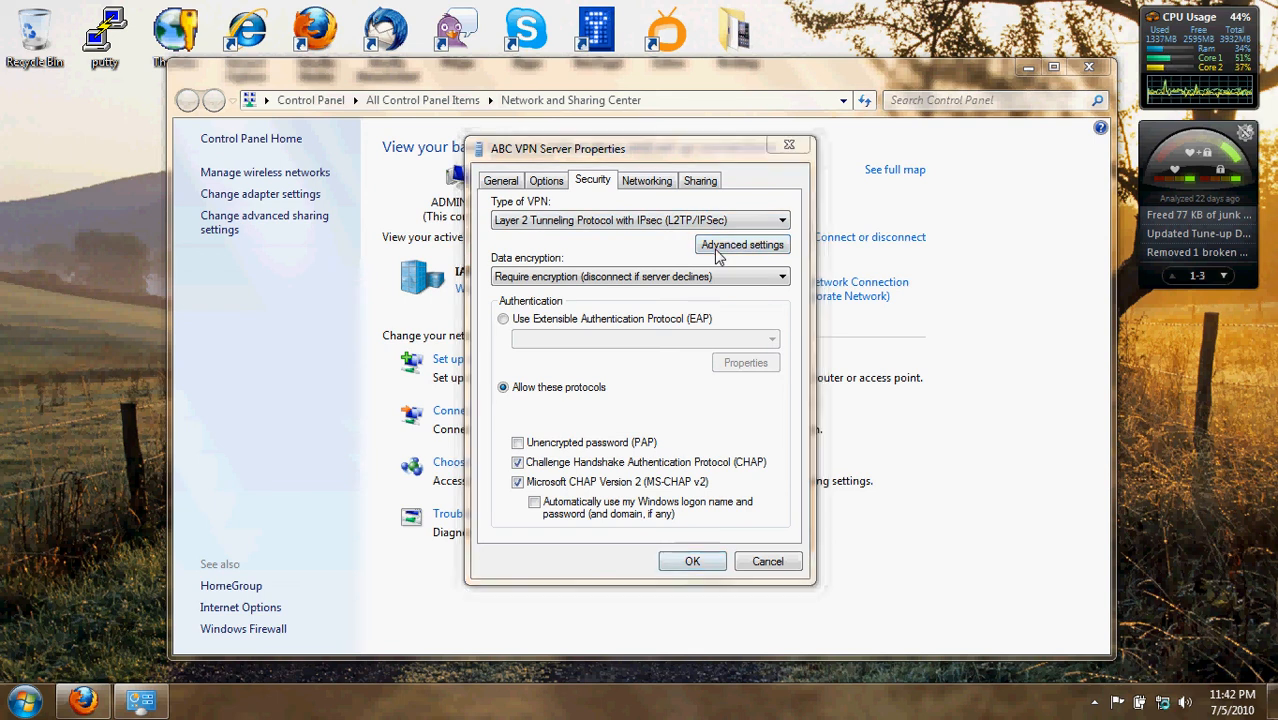
{"action": "left_click", "coordinate": [742, 244]}
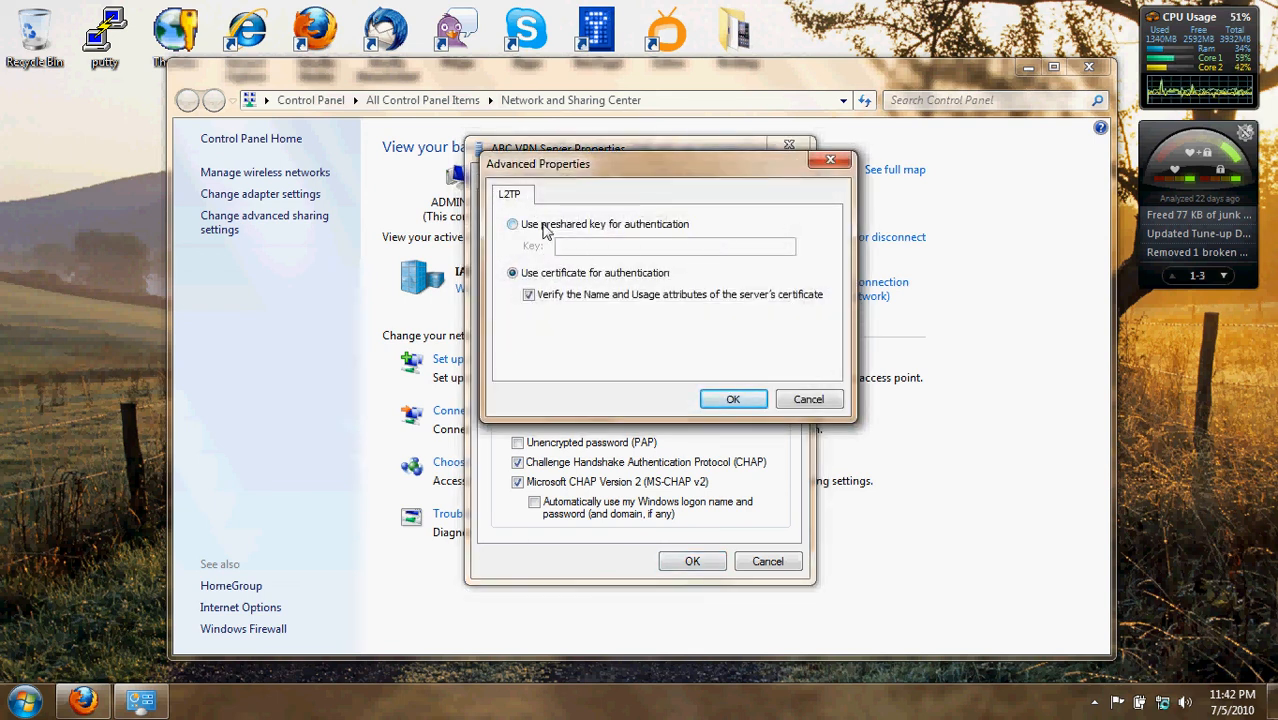
{"action": "left_click", "coordinate": [512, 224]}
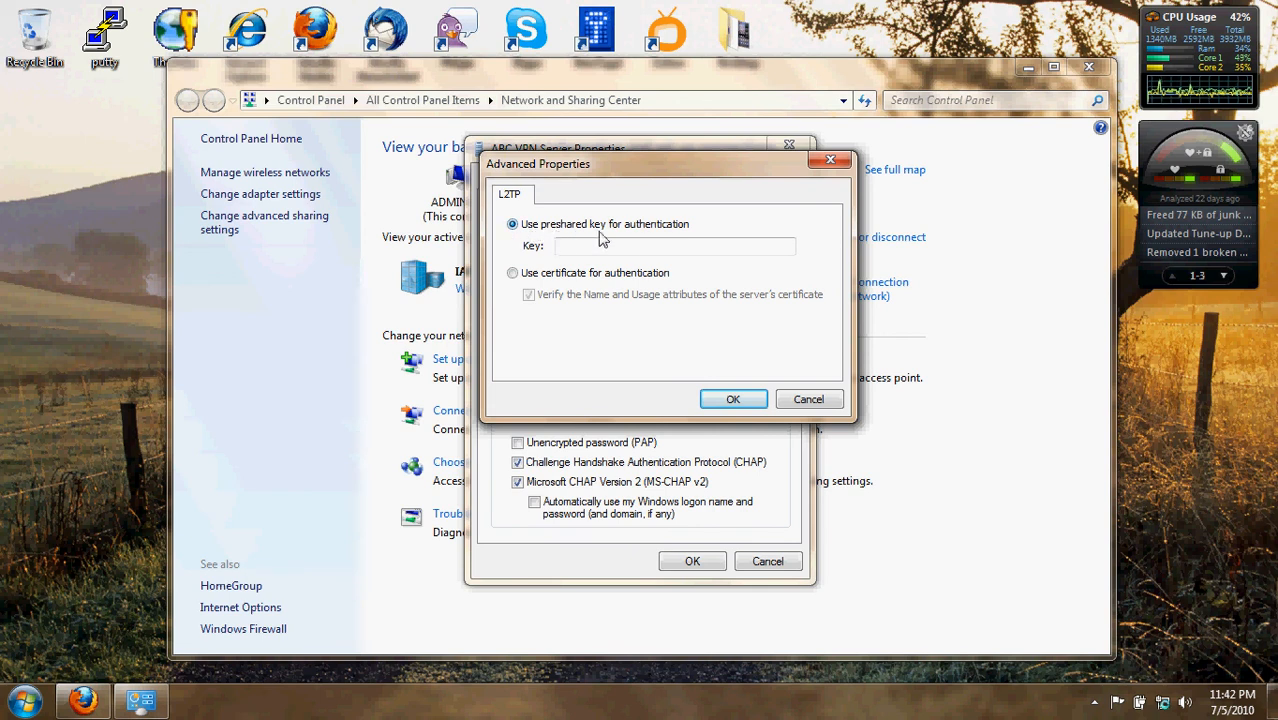
{"action": "mouse_move", "coordinate": [656, 240]}
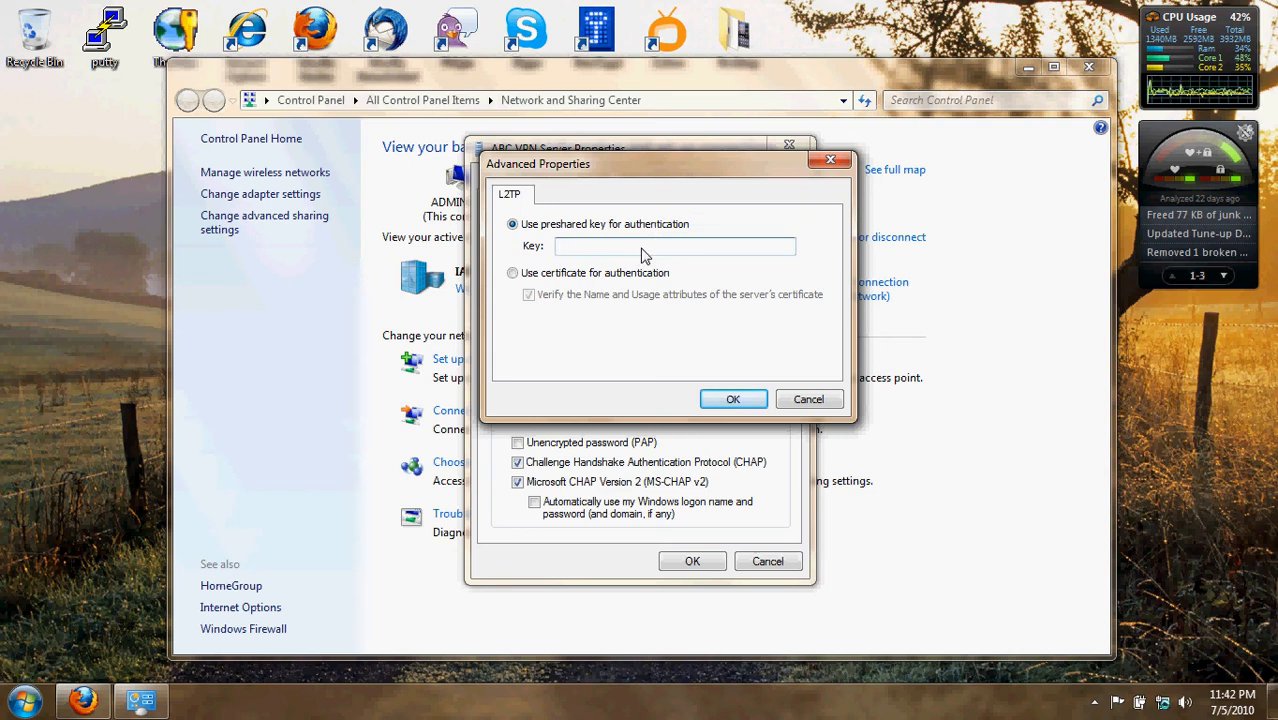
{"action": "left_click", "coordinate": [674, 246]}
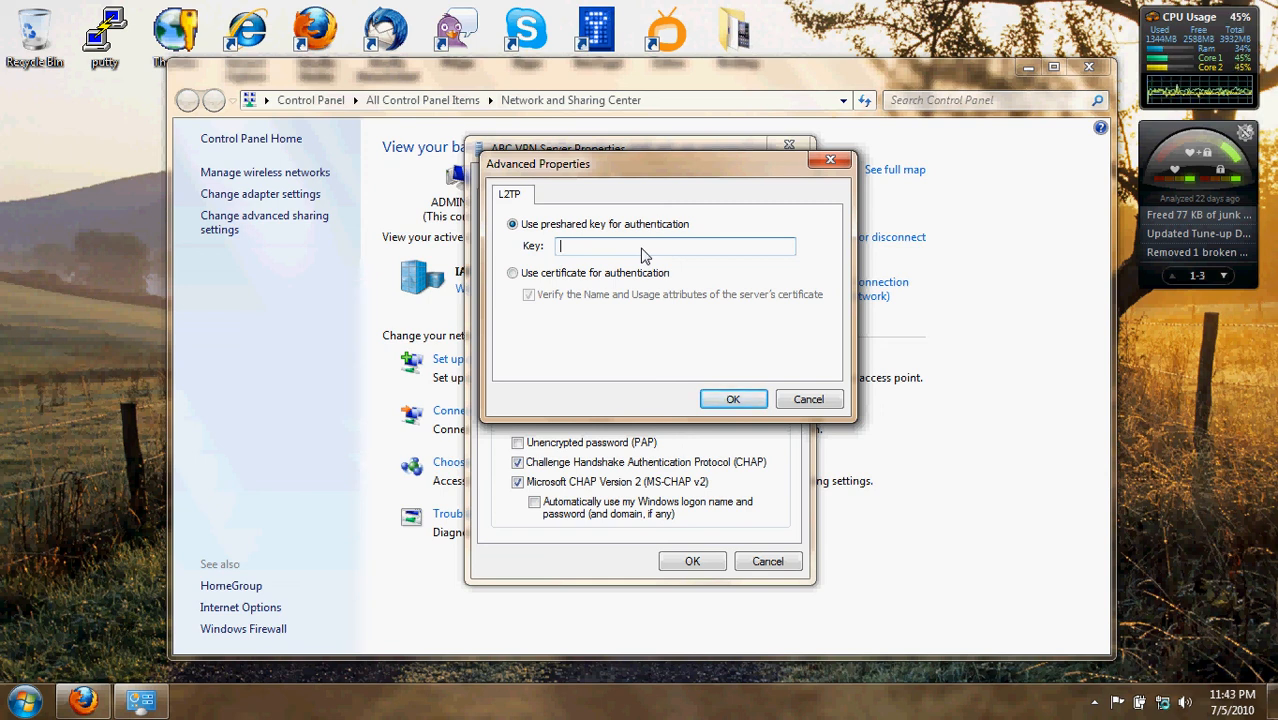
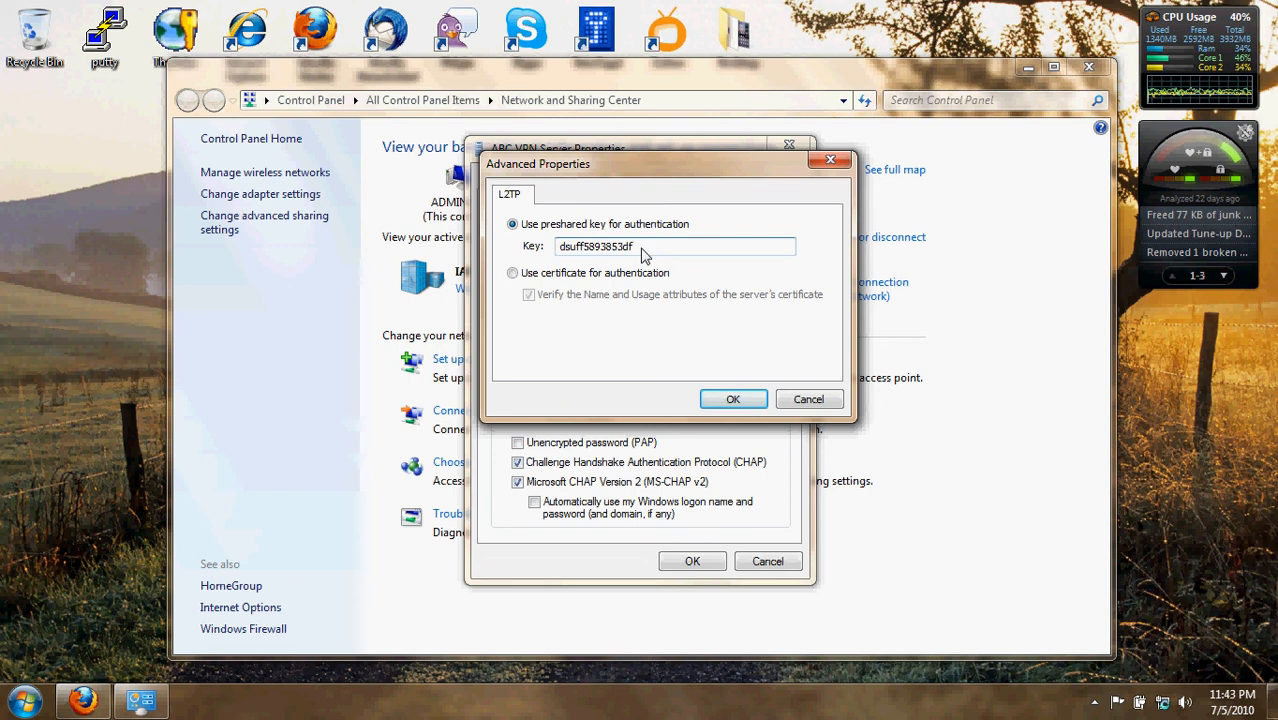
{"action": "mouse_move", "coordinate": [660, 264]}
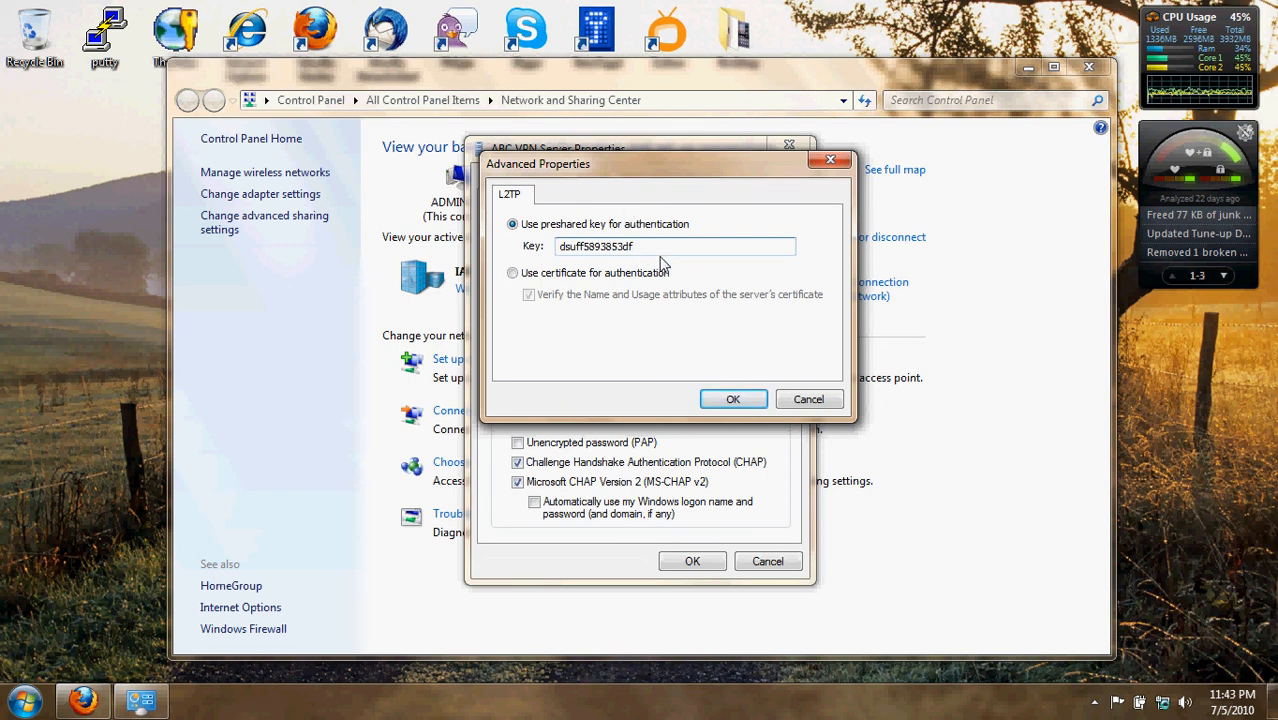
Step: Confirm the preshared key, allow only MS-CHAP v2 (CHAP unticked), and save the connection properties
{"action": "left_click", "coordinate": [732, 400]}
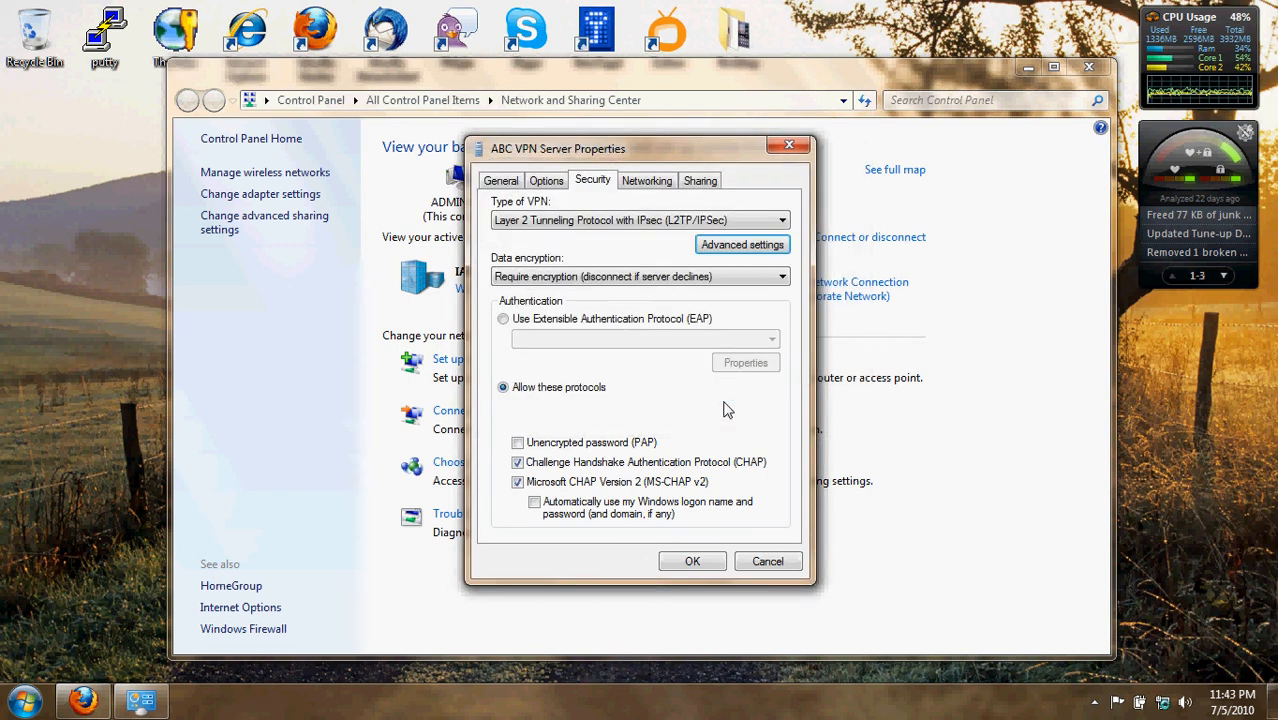
{"action": "mouse_move", "coordinate": [696, 388]}
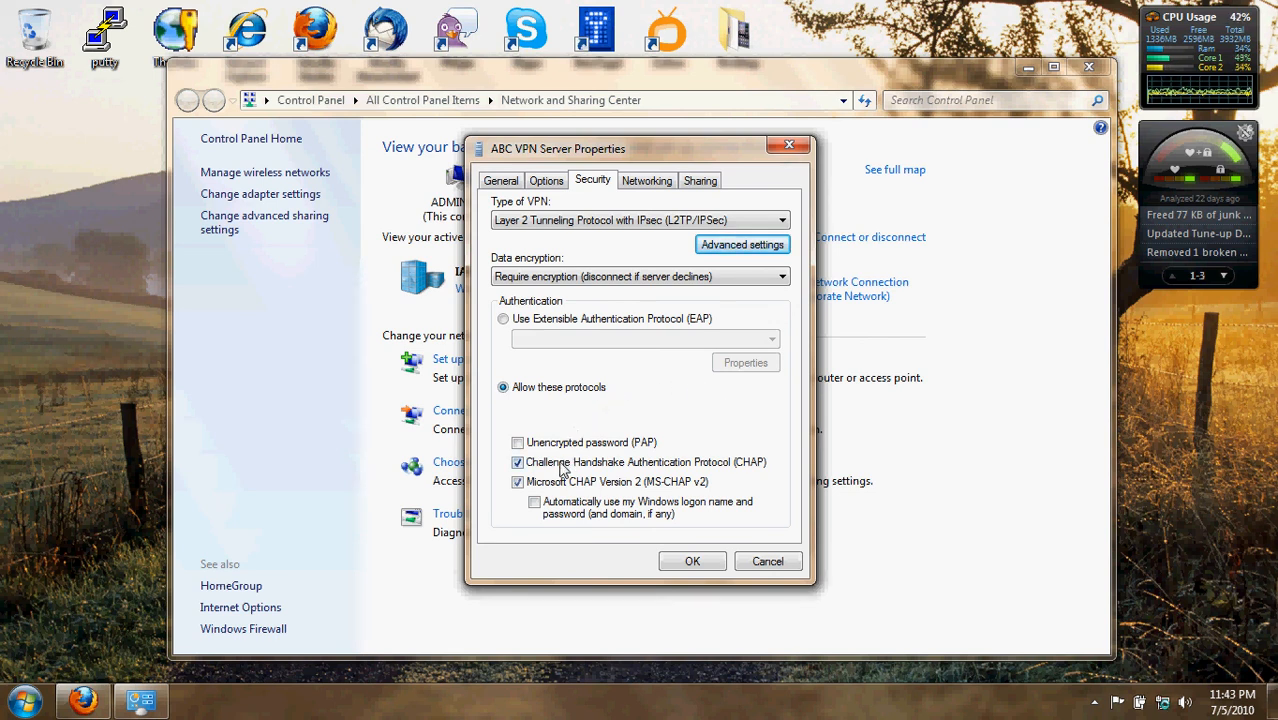
{"action": "left_click", "coordinate": [518, 460]}
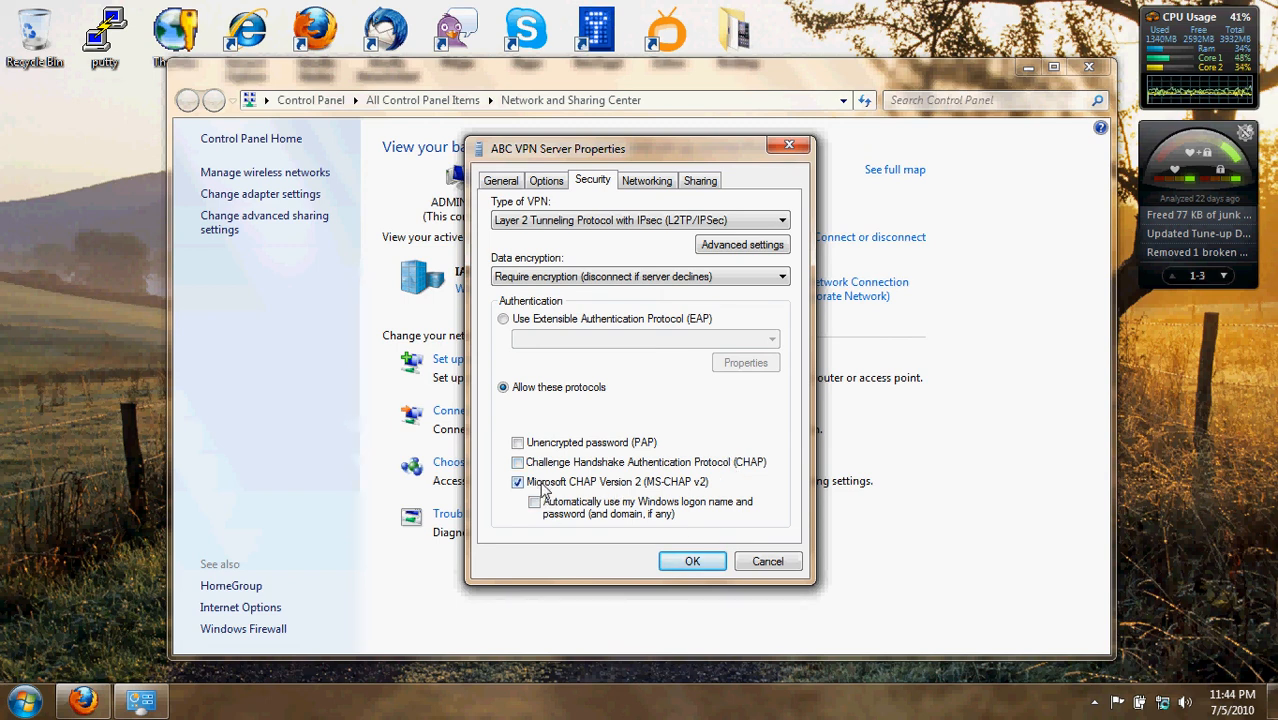
{"action": "mouse_move", "coordinate": [640, 492]}
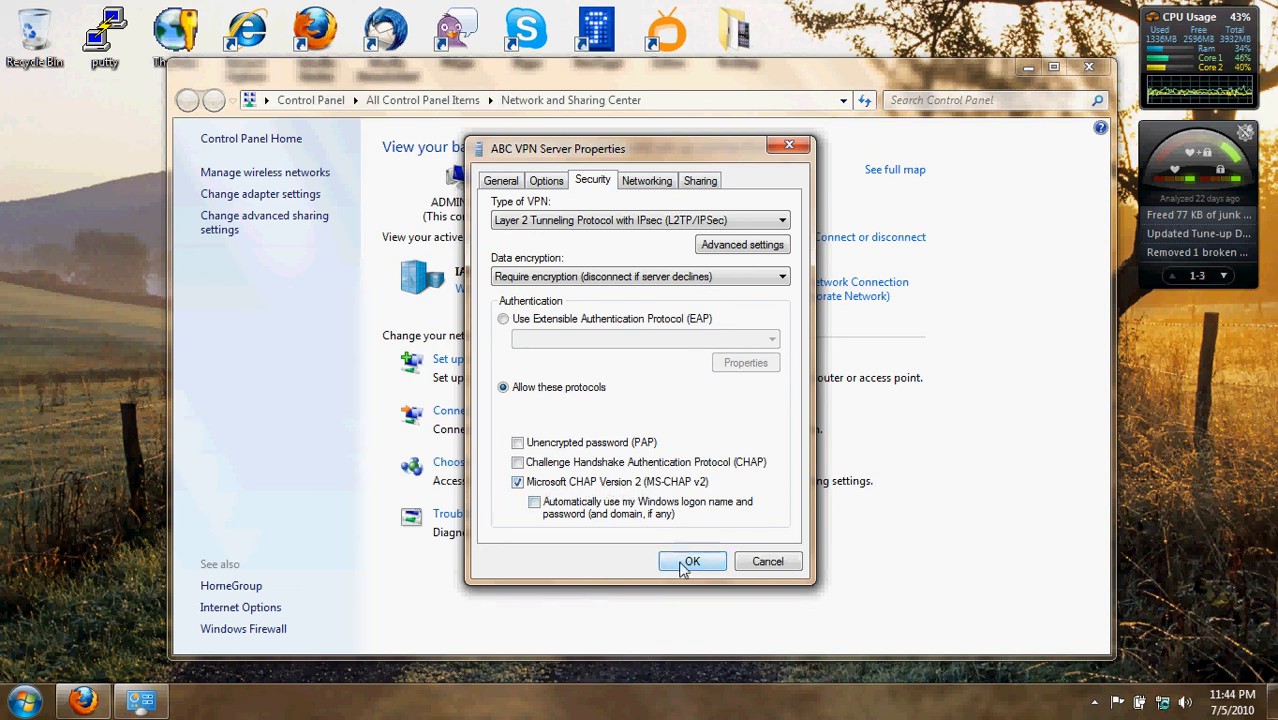
{"action": "left_click", "coordinate": [692, 560]}
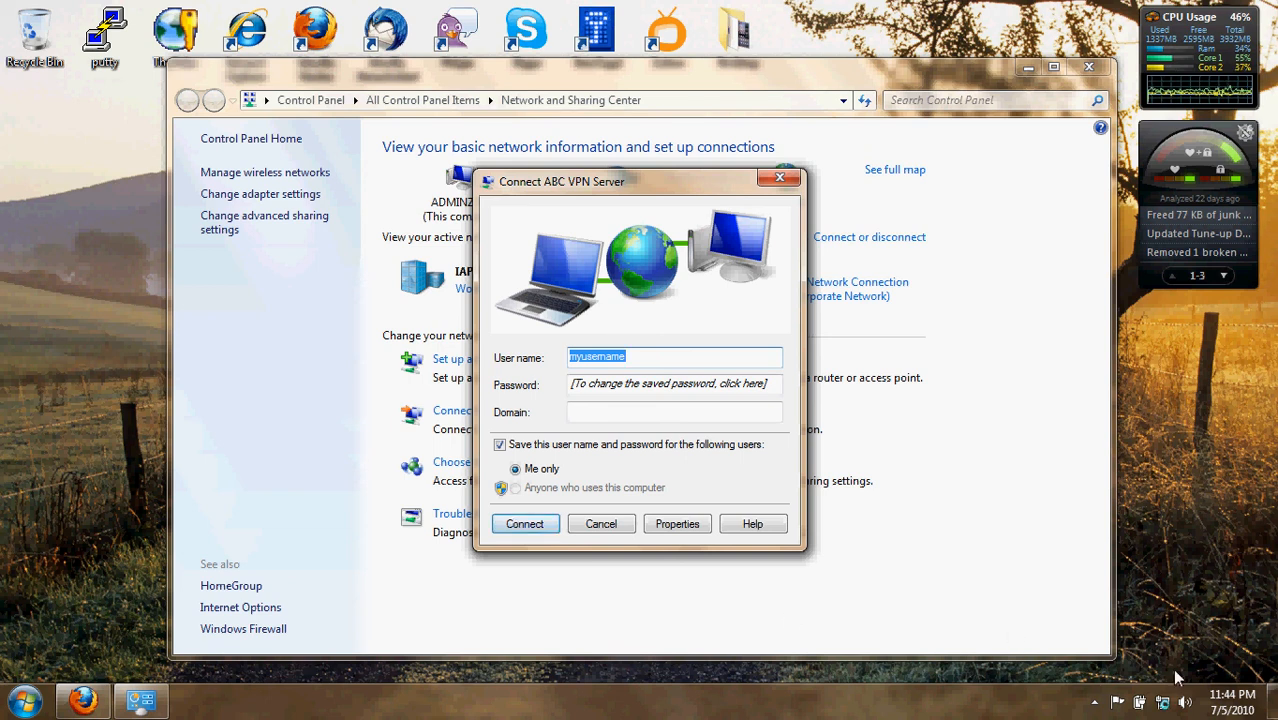
Step: Show the hidden notification area icons while the Connect ABC VPN Server dialog waits
{"action": "left_click", "coordinate": [1094, 702]}
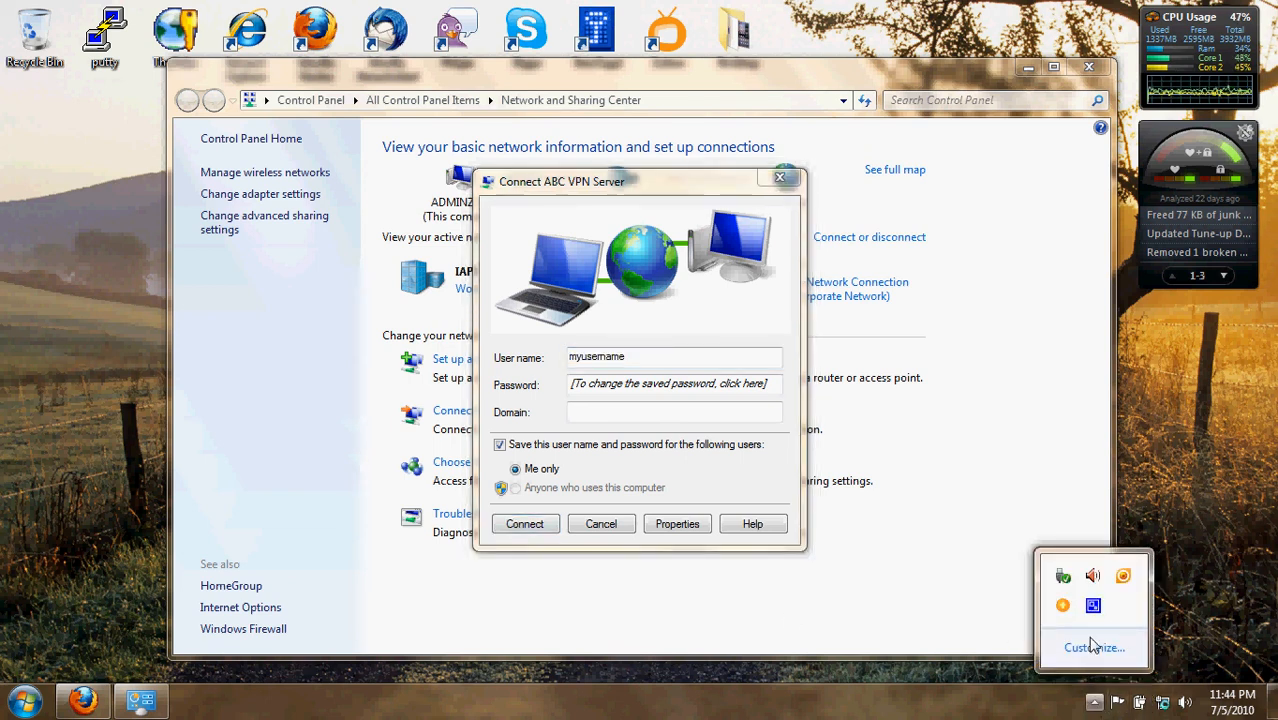